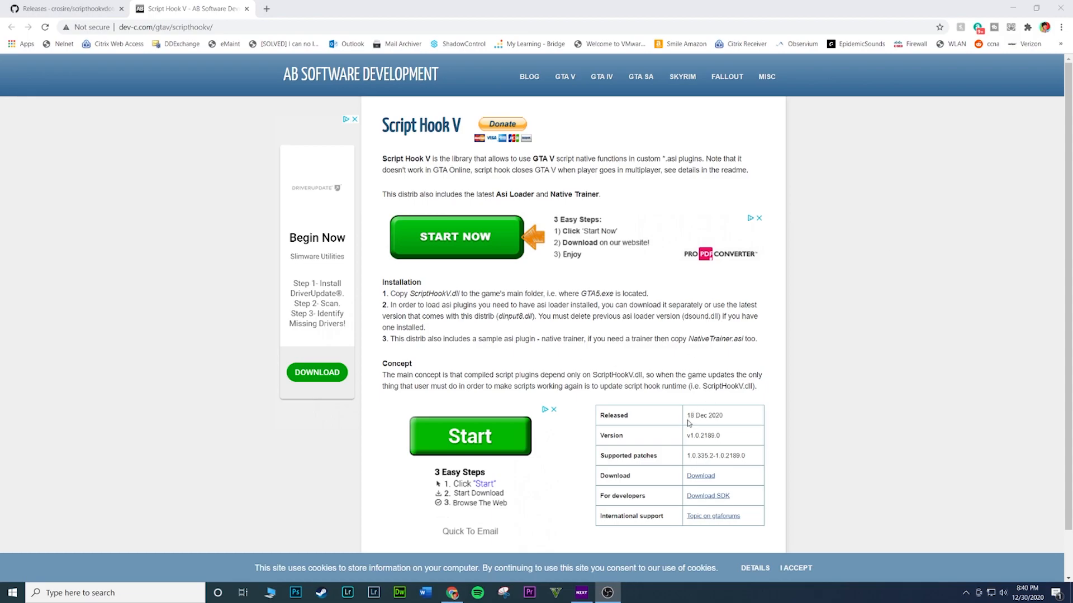
{"action": "mouse_move", "coordinate": [739, 435]}
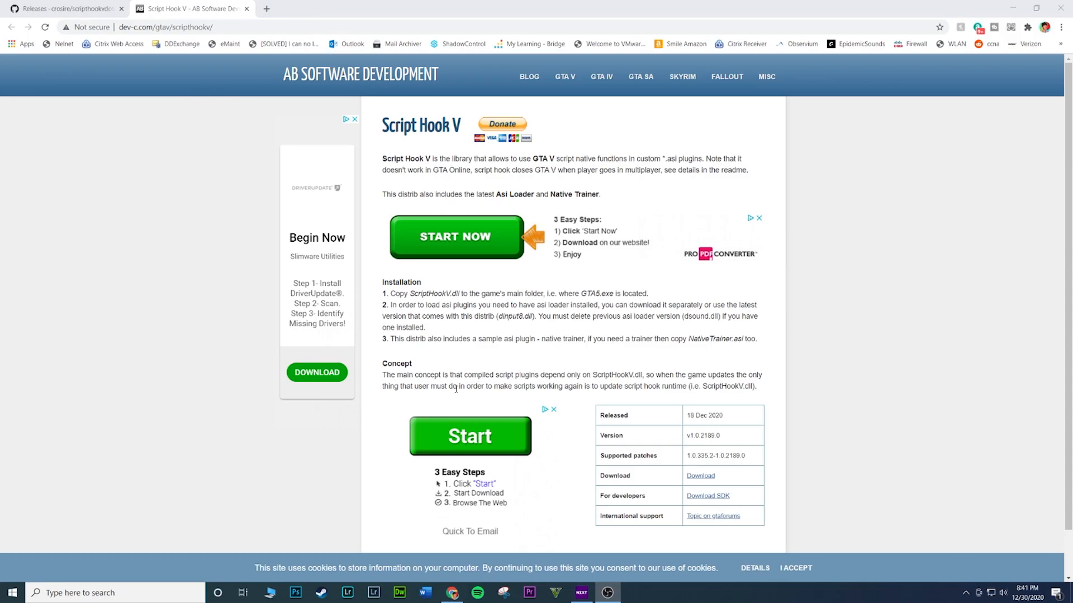
{"action": "mouse_move", "coordinate": [1, 209]}
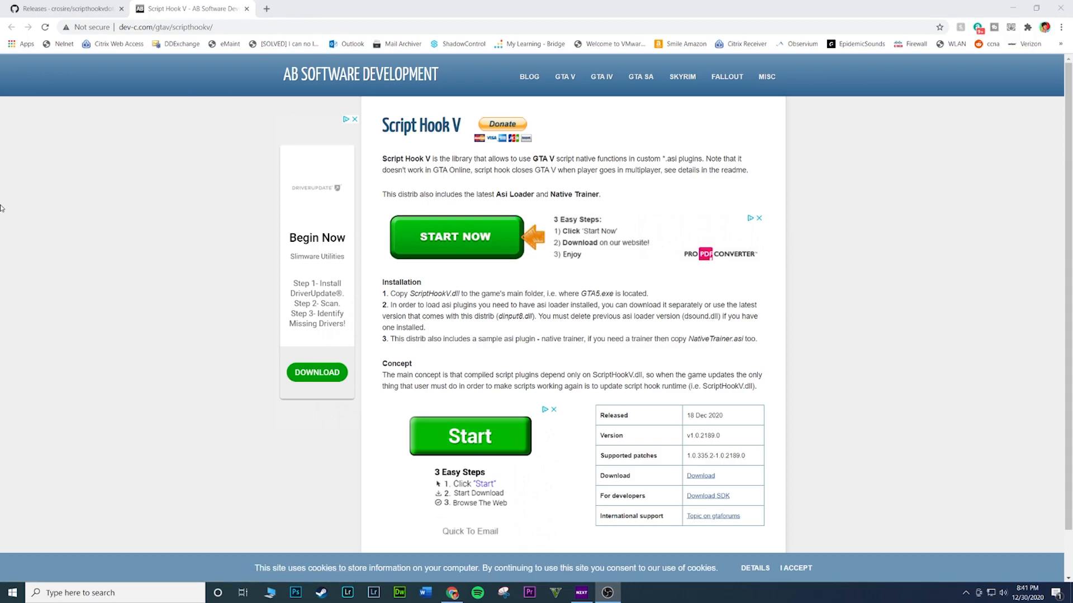
Download the Script Hook V v1.0.2189.0 zip from the dev-c.com info table
{"action": "scroll", "scroll_direction": "down", "scroll_amount": 3}
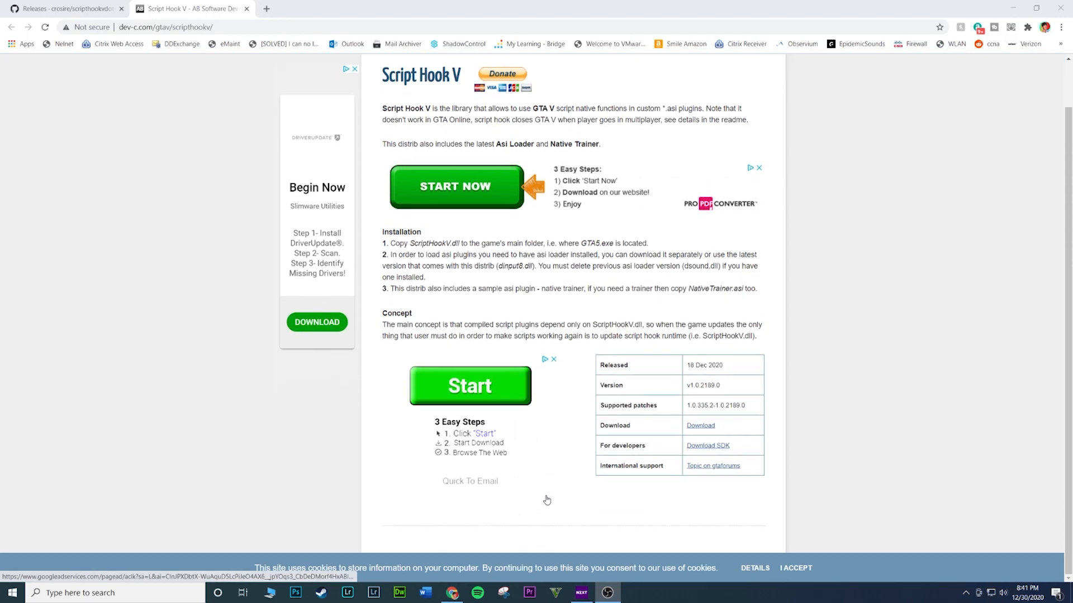
{"action": "mouse_move", "coordinate": [701, 435]}
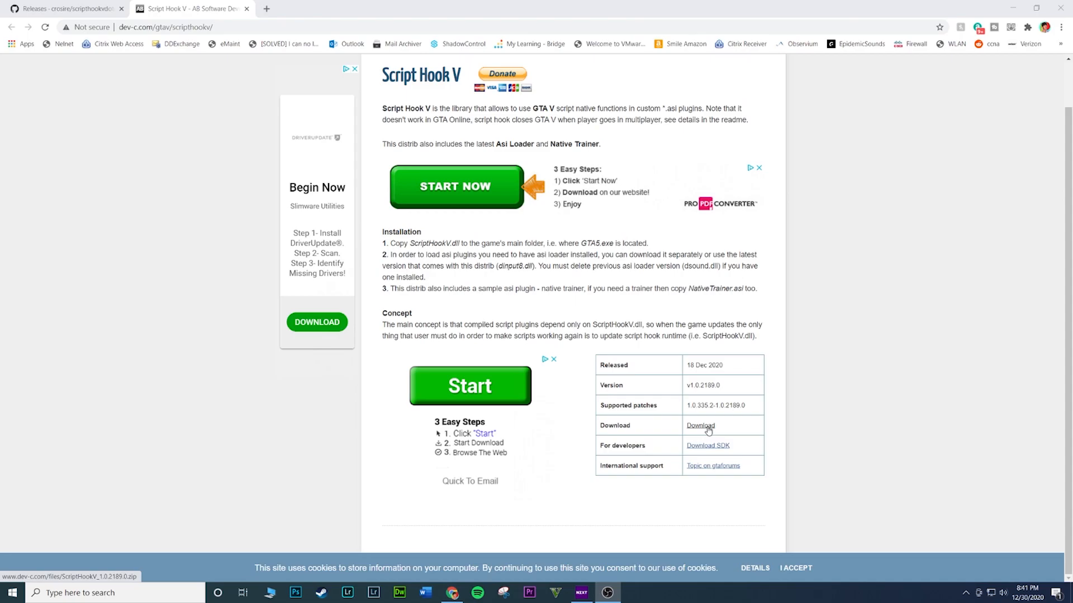
{"action": "left_click", "coordinate": [700, 426]}
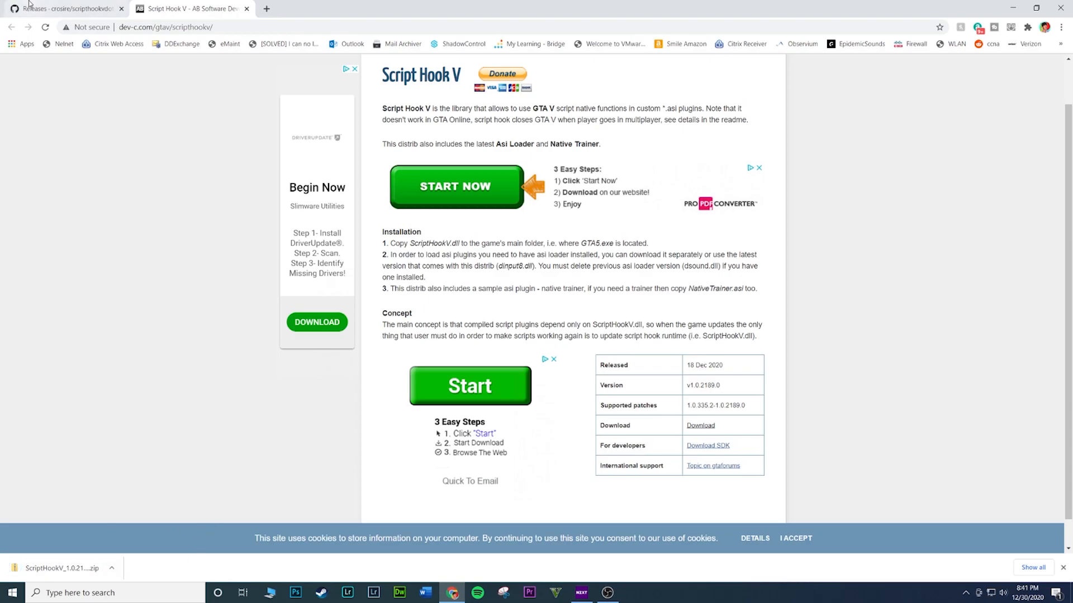
Download the ScriptHookVDotNet.zip asset from the GitHub releases page
{"action": "left_click", "coordinate": [65, 8]}
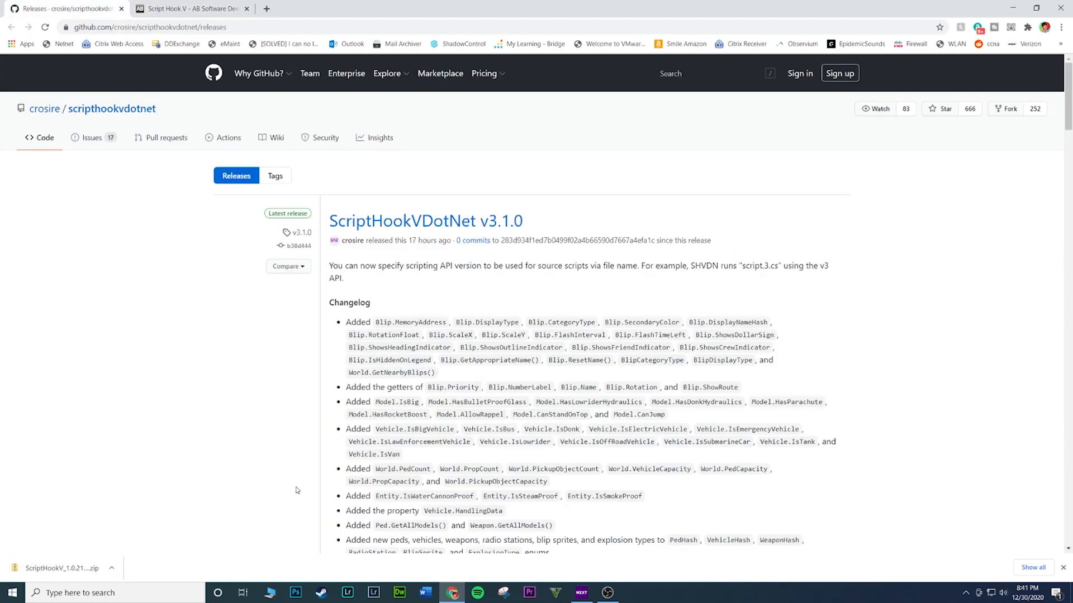
{"action": "mouse_move", "coordinate": [501, 231]}
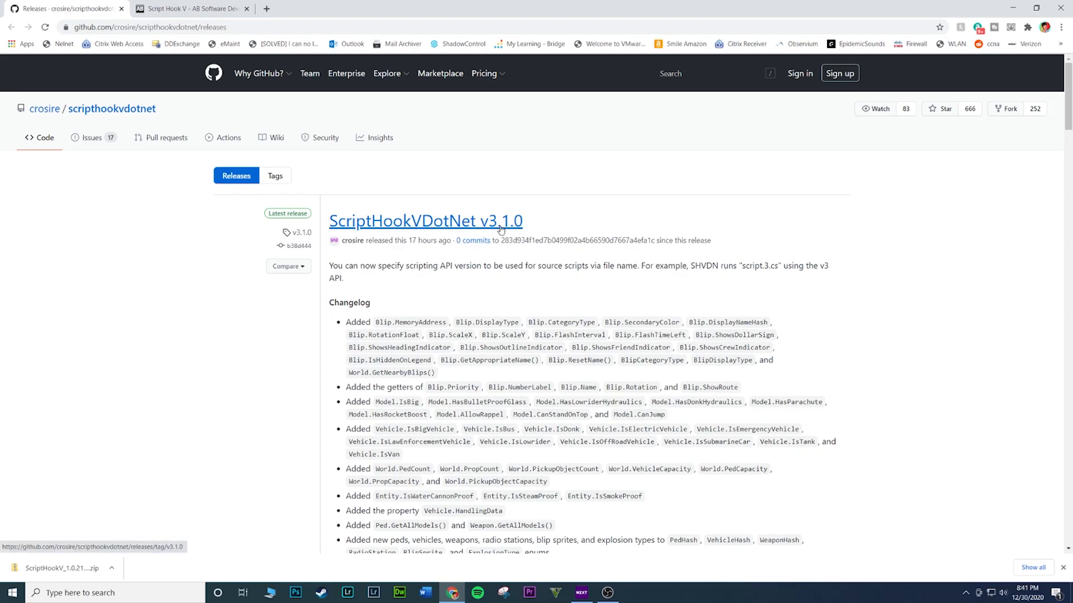
{"action": "mouse_move", "coordinate": [487, 263]}
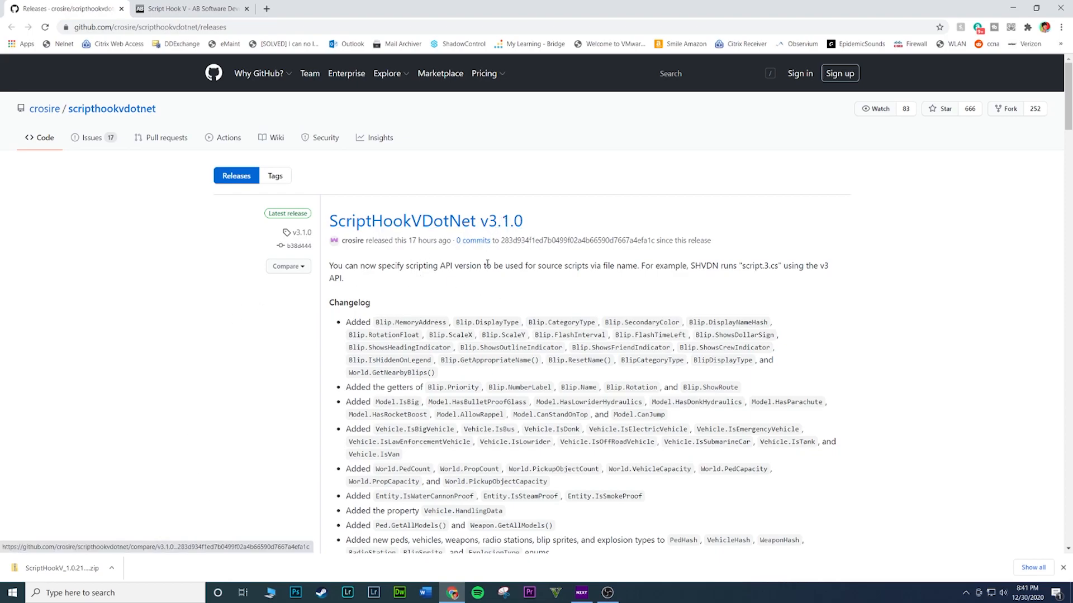
{"action": "scroll", "scroll_direction": "down", "scroll_amount": 3}
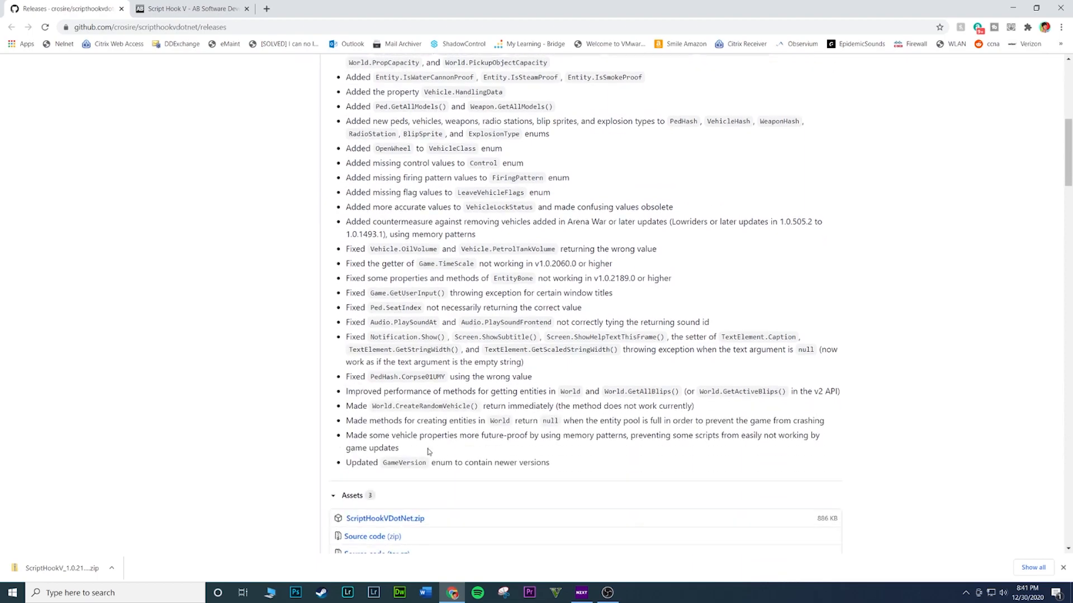
{"action": "scroll", "scroll_direction": "down", "scroll_amount": 3}
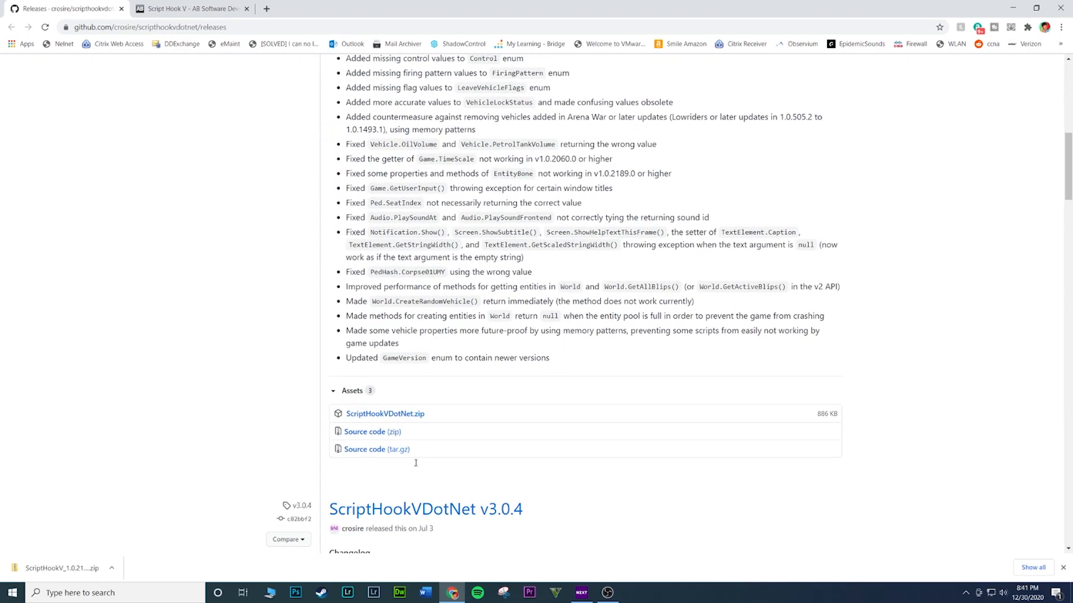
{"action": "scroll", "scroll_direction": "up", "scroll_amount": 3}
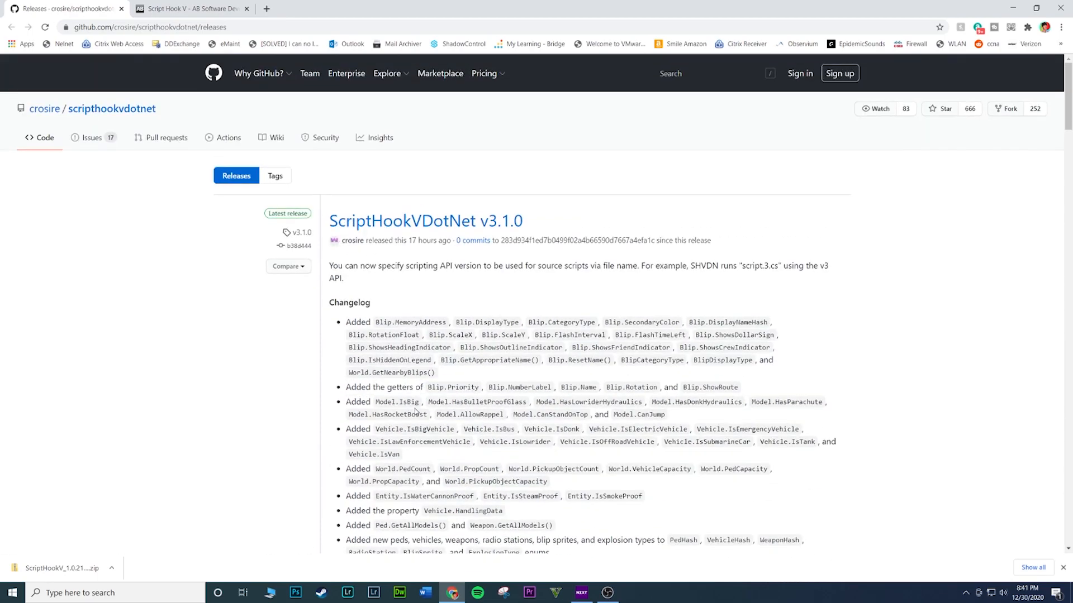
{"action": "scroll", "scroll_direction": "down", "scroll_amount": 3}
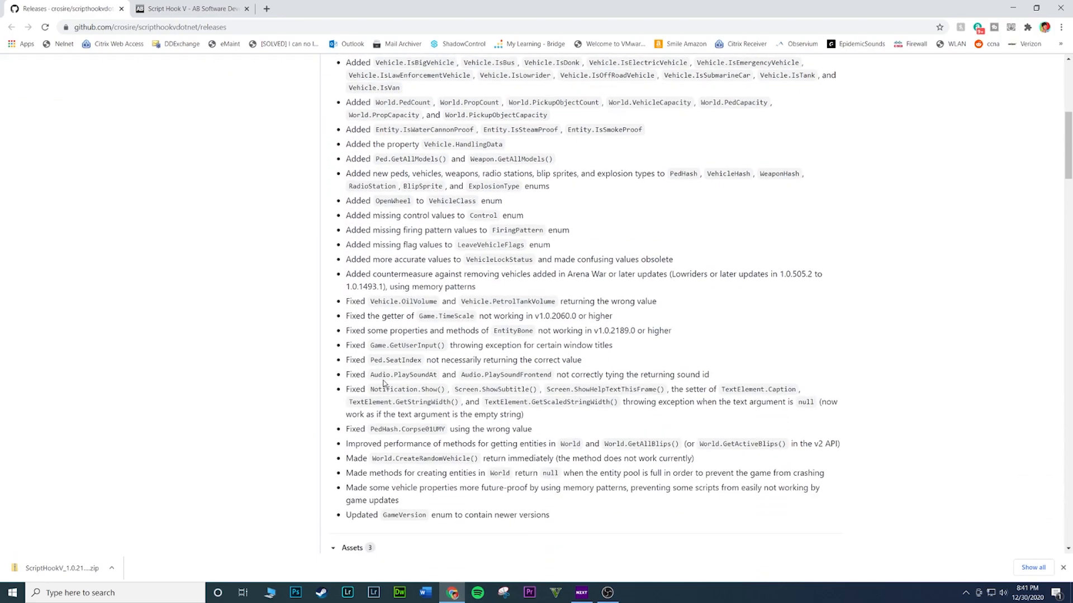
{"action": "scroll", "scroll_direction": "down", "scroll_amount": 3}
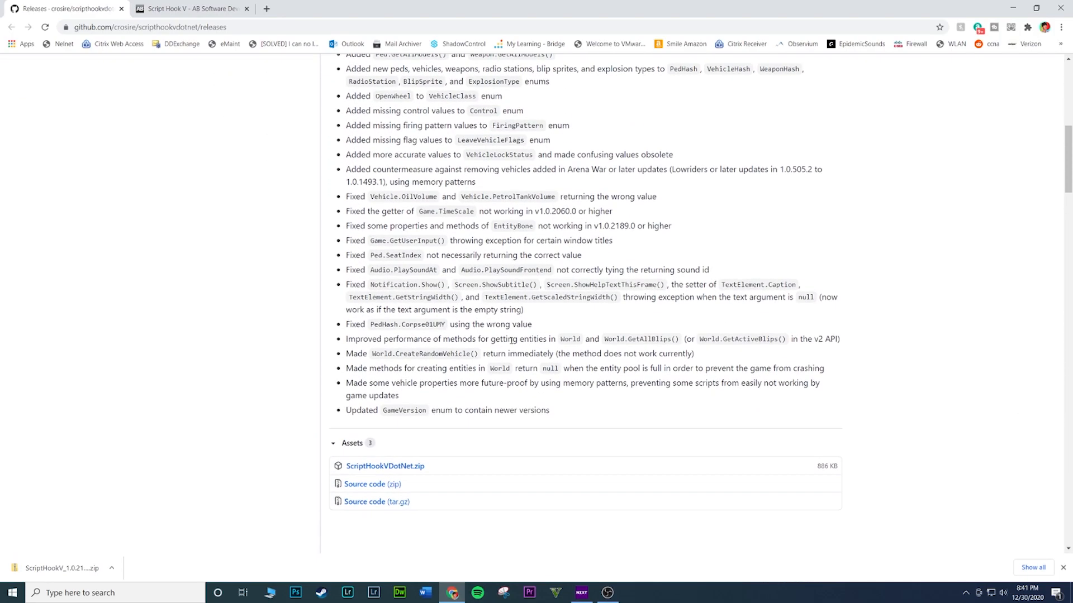
{"action": "scroll", "scroll_direction": "down", "scroll_amount": 3}
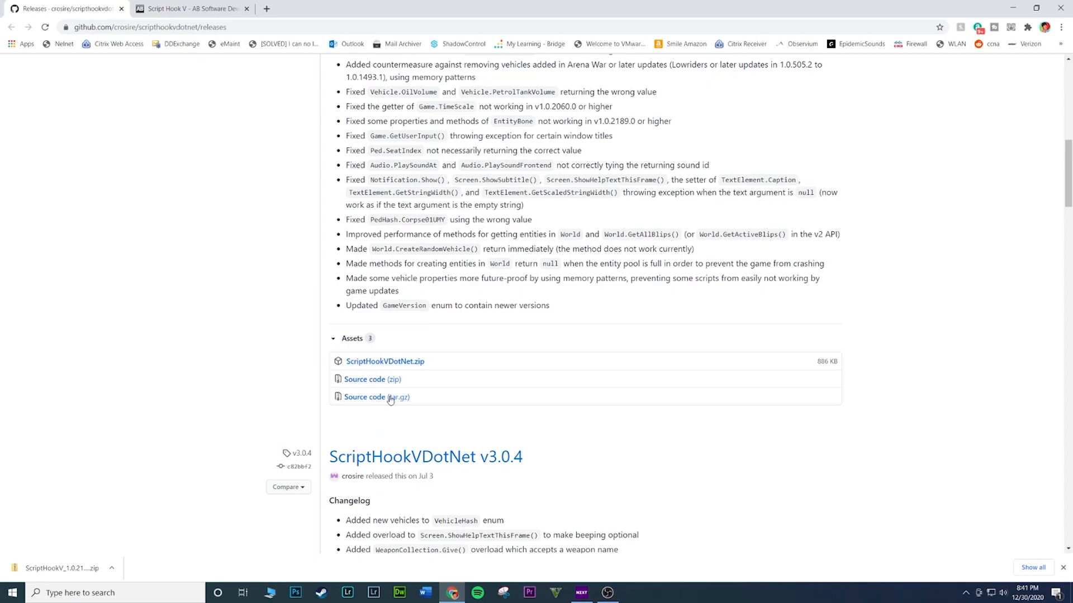
{"action": "mouse_move", "coordinate": [412, 370]}
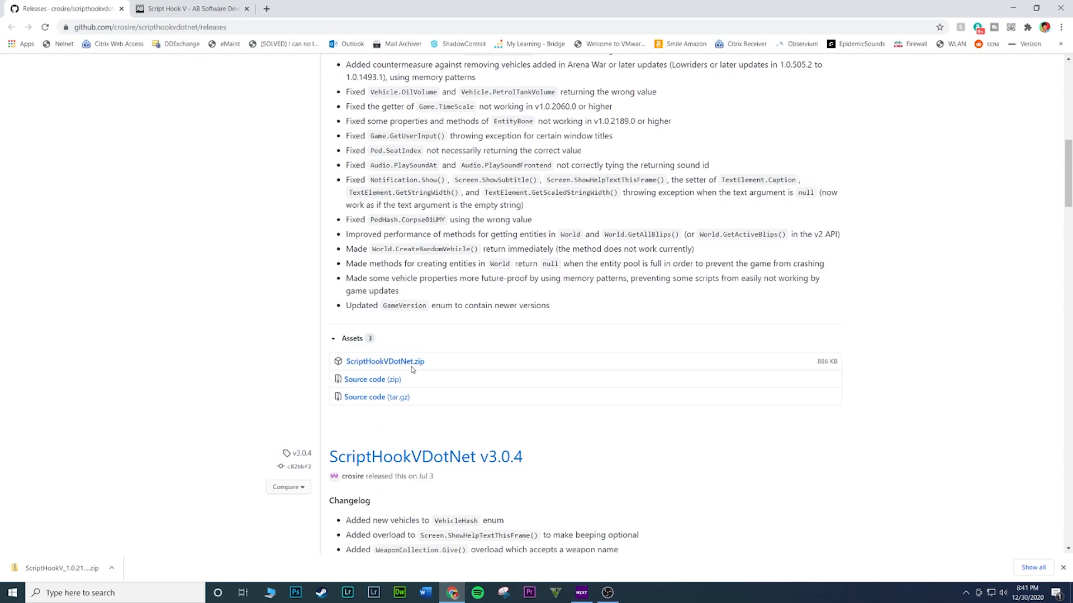
{"action": "mouse_move", "coordinate": [375, 397]}
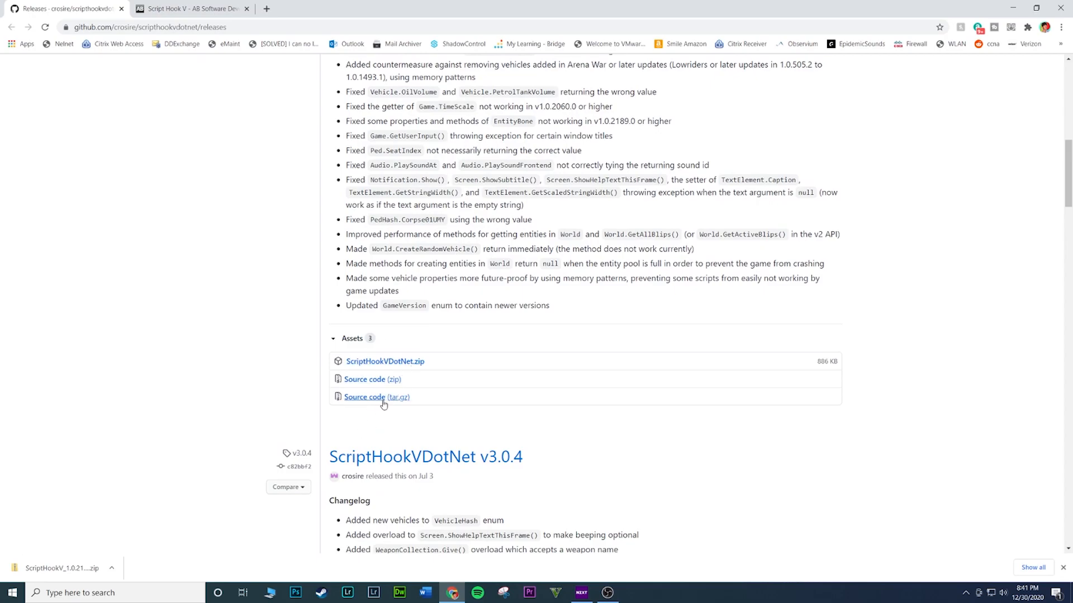
{"action": "mouse_move", "coordinate": [394, 371]}
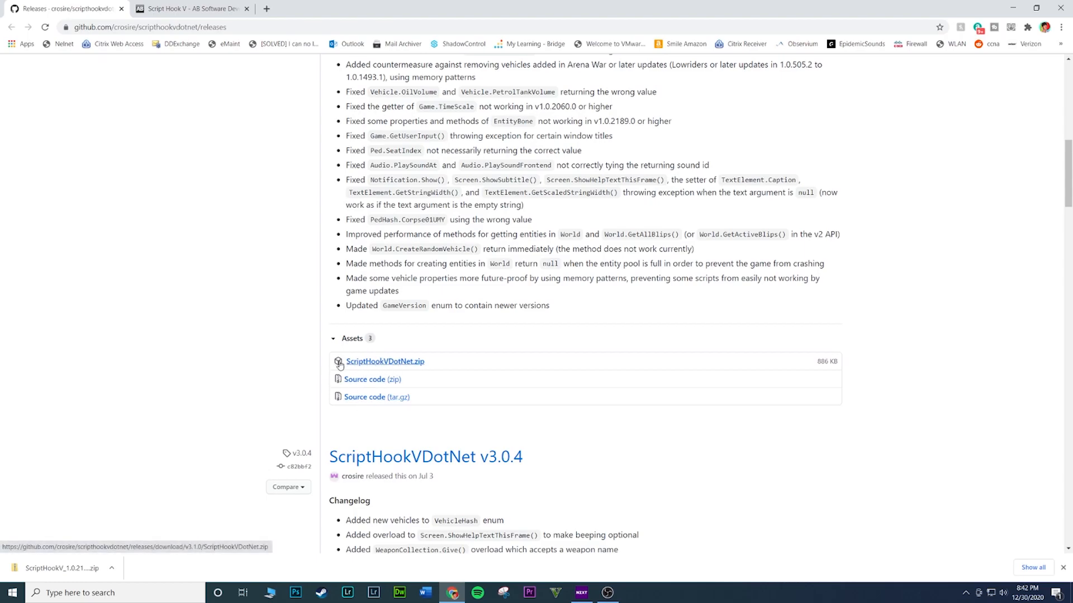
{"action": "mouse_move", "coordinate": [387, 362]}
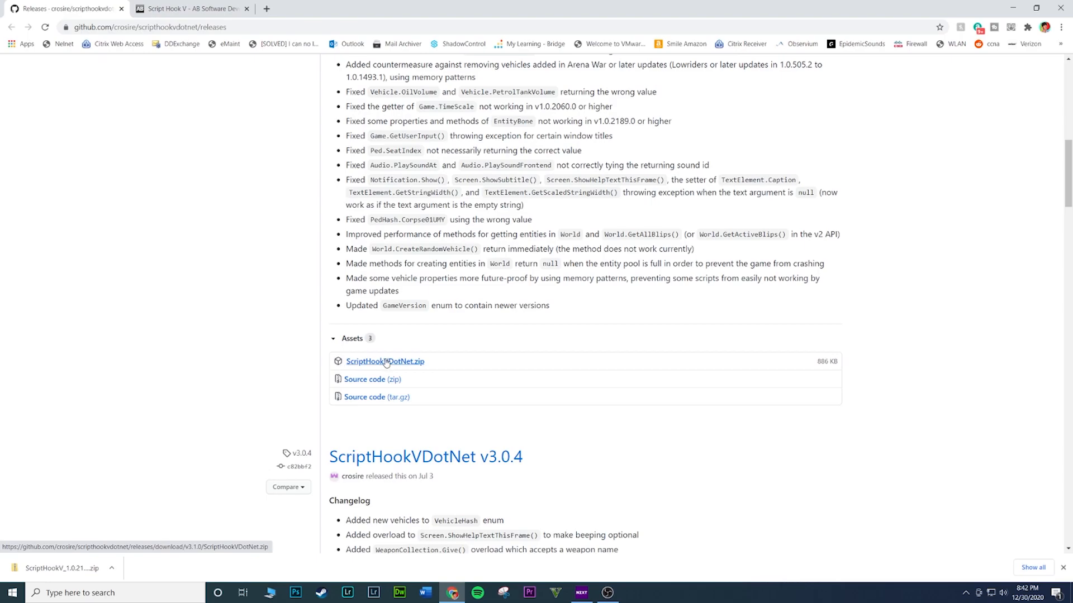
{"action": "left_click", "coordinate": [384, 361]}
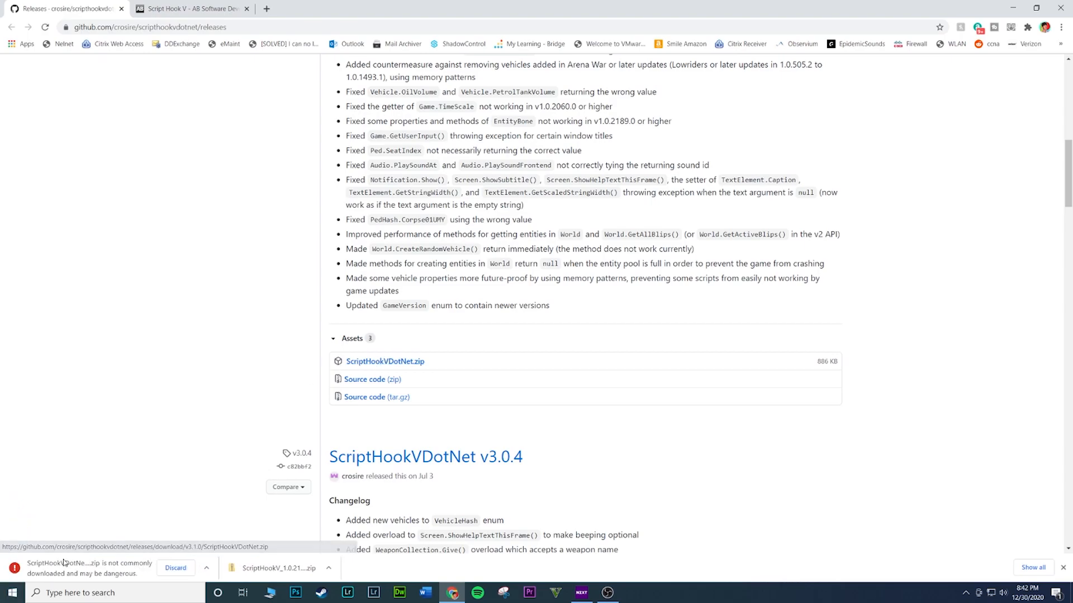
{"action": "mouse_move", "coordinate": [181, 580]}
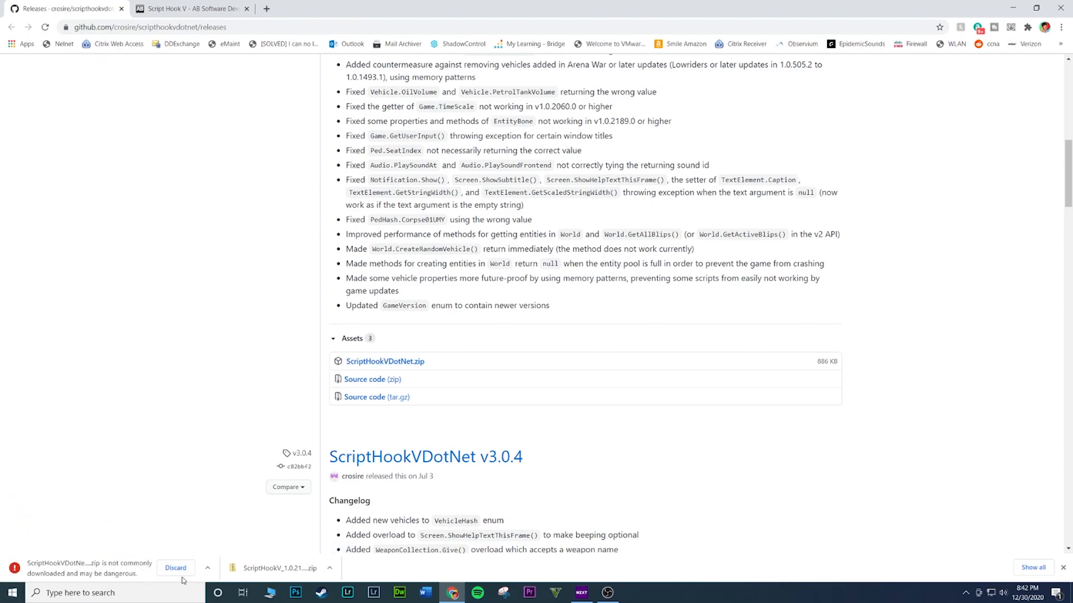
{"action": "mouse_move", "coordinate": [168, 575]}
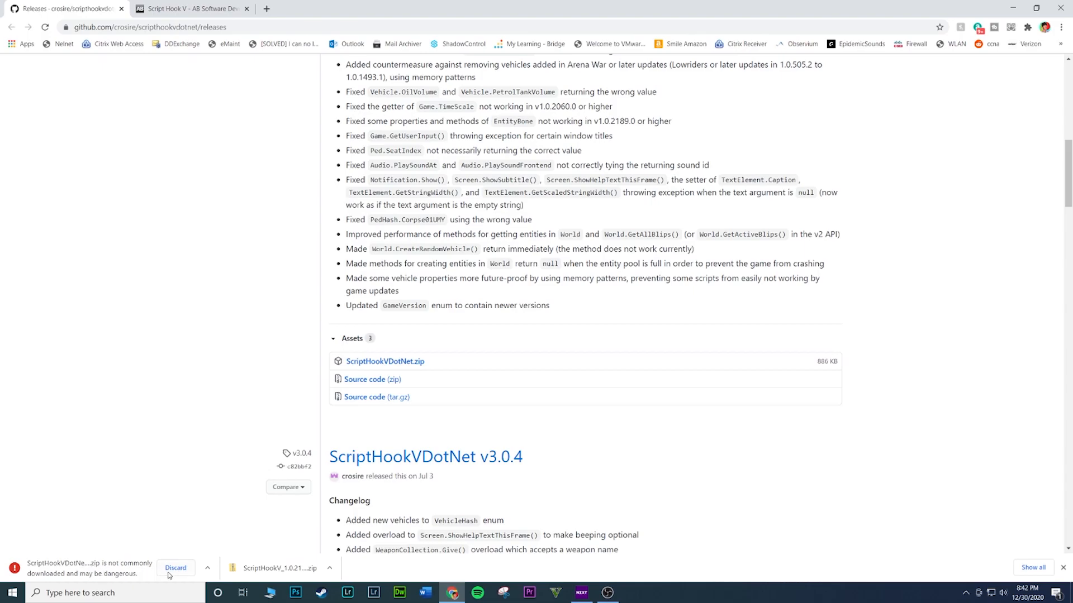
Keep the flagged ScriptHookVDotNet download and open both downloaded archives
{"action": "left_click", "coordinate": [176, 568]}
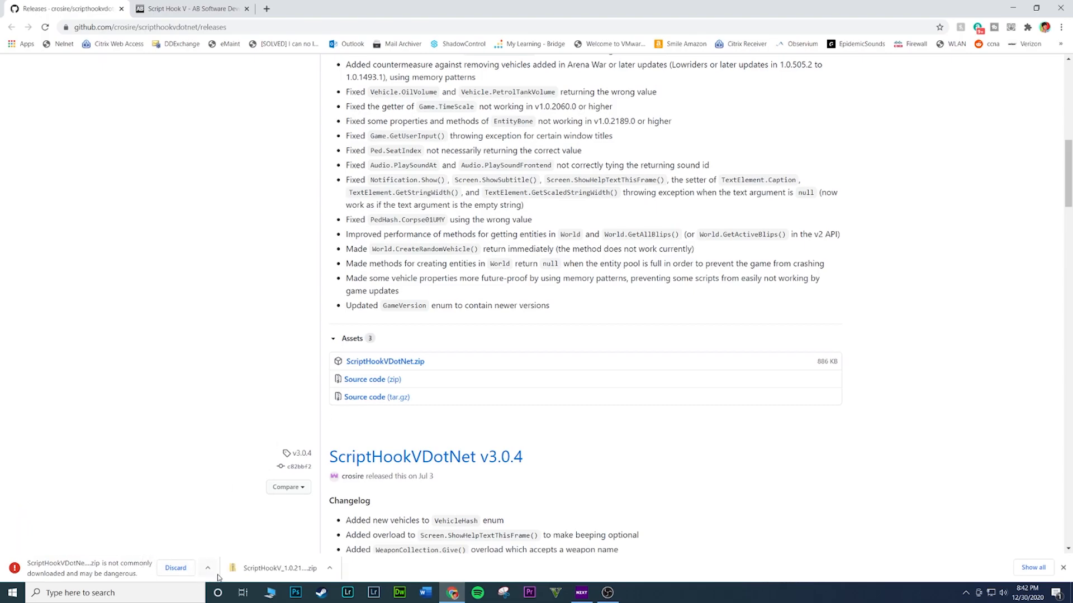
{"action": "left_click", "coordinate": [208, 567]}
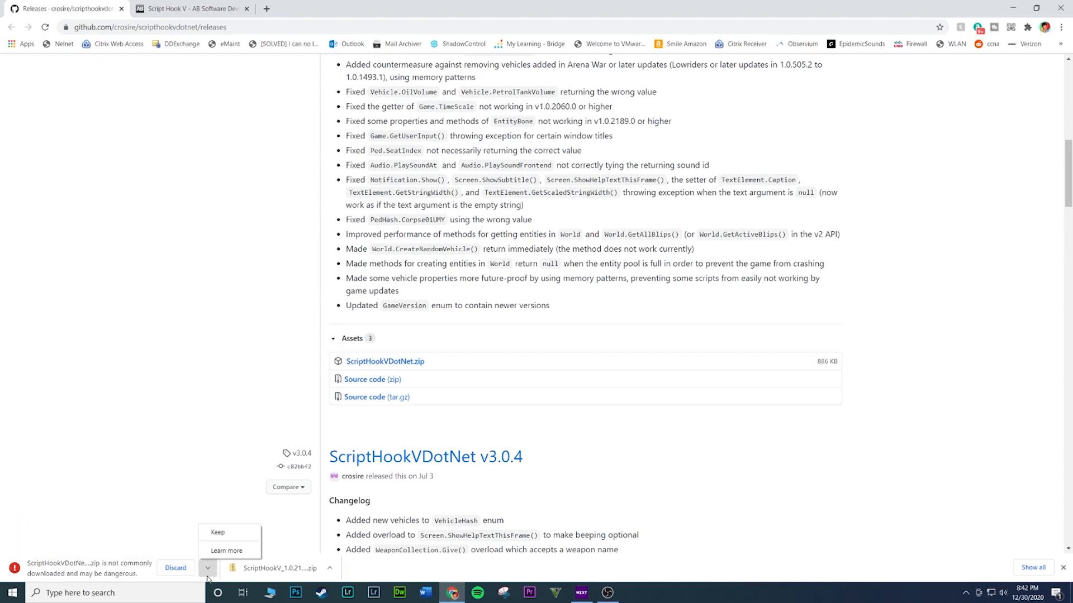
{"action": "mouse_move", "coordinate": [140, 574]}
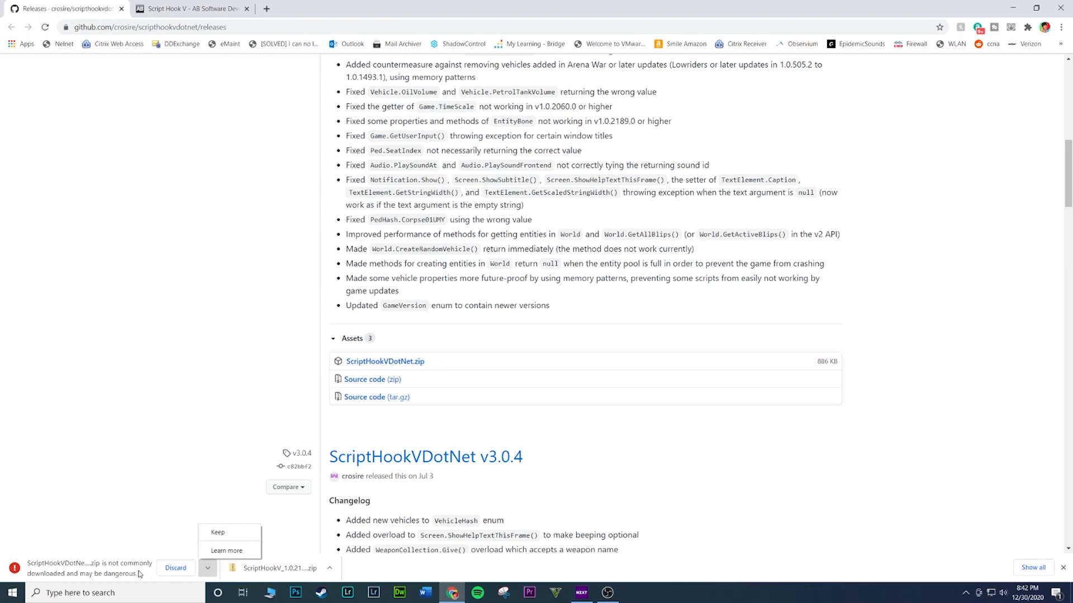
{"action": "mouse_move", "coordinate": [212, 566]}
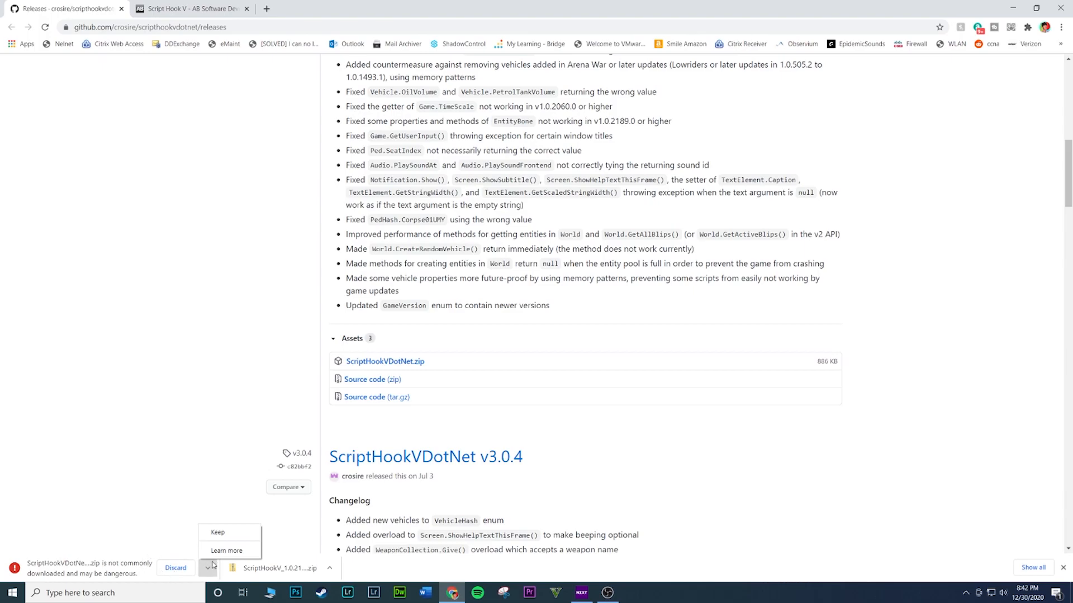
{"action": "left_click", "coordinate": [217, 532]}
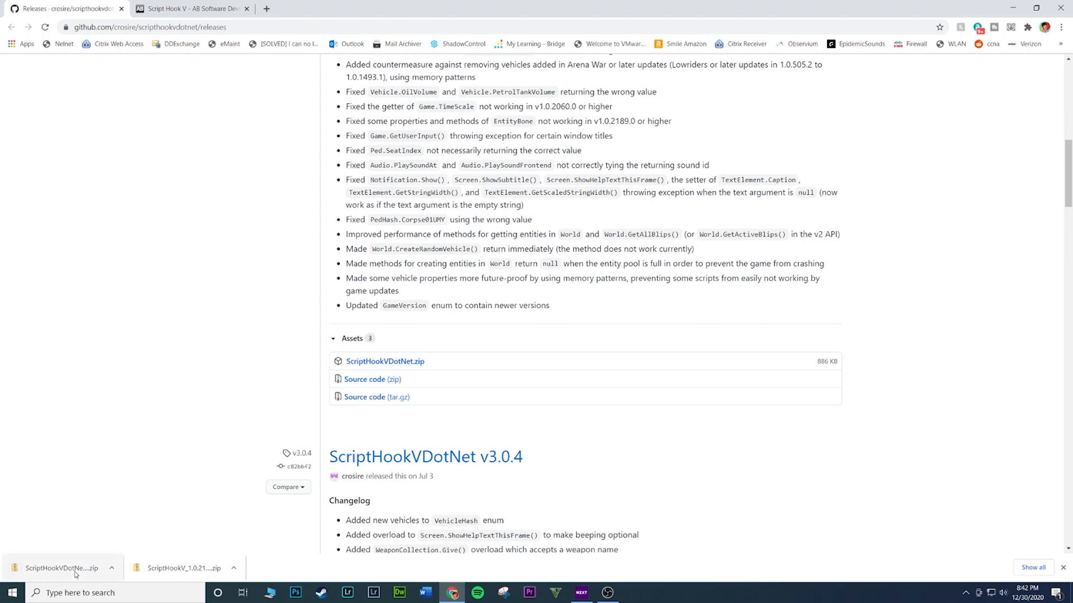
{"action": "left_click", "coordinate": [181, 568]}
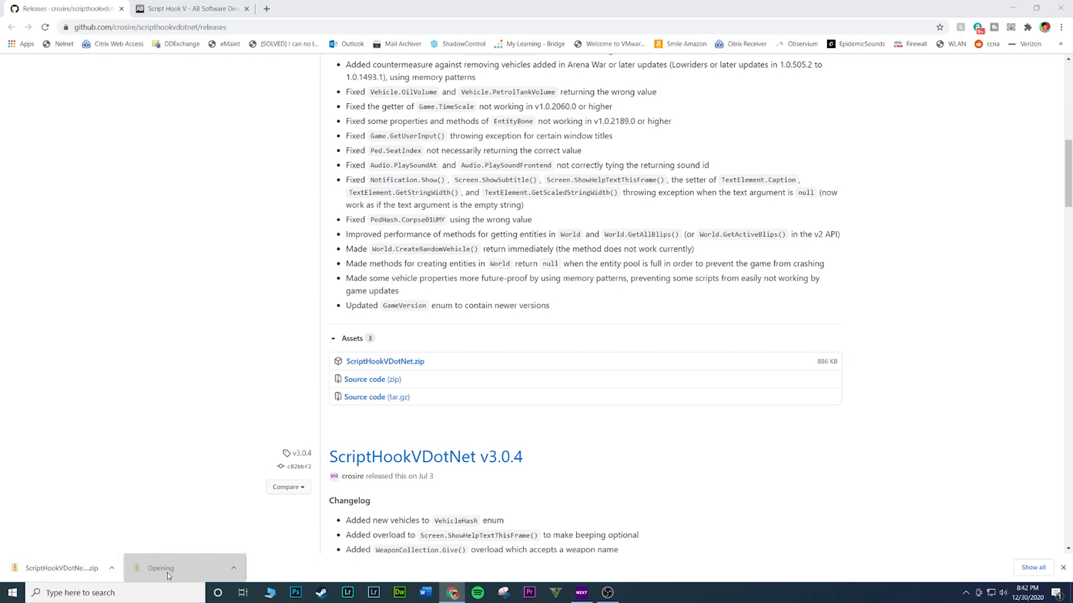
{"action": "left_click", "coordinate": [61, 568]}
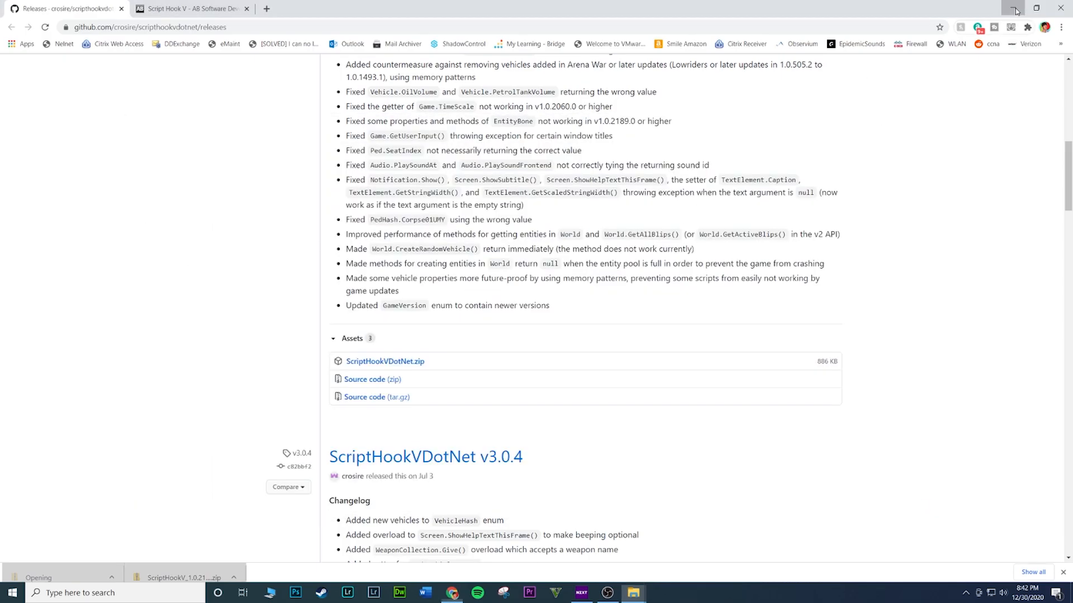
Extract the ScriptHookVDotNet (8) zip to its suggested same-named folder on drive D
{"action": "left_click", "coordinate": [1015, 8]}
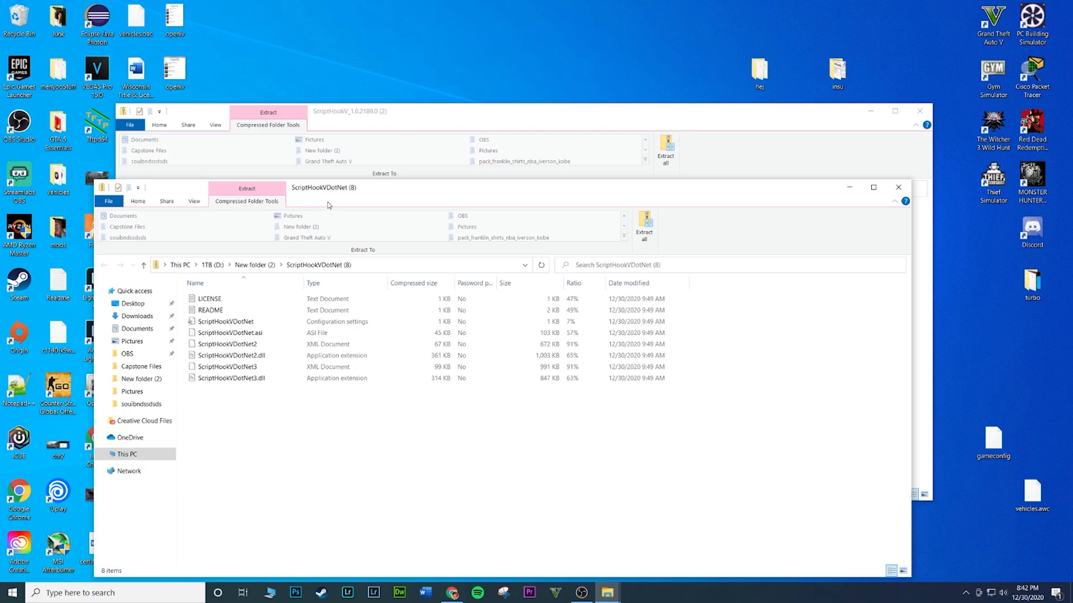
{"action": "mouse_move", "coordinate": [321, 205]}
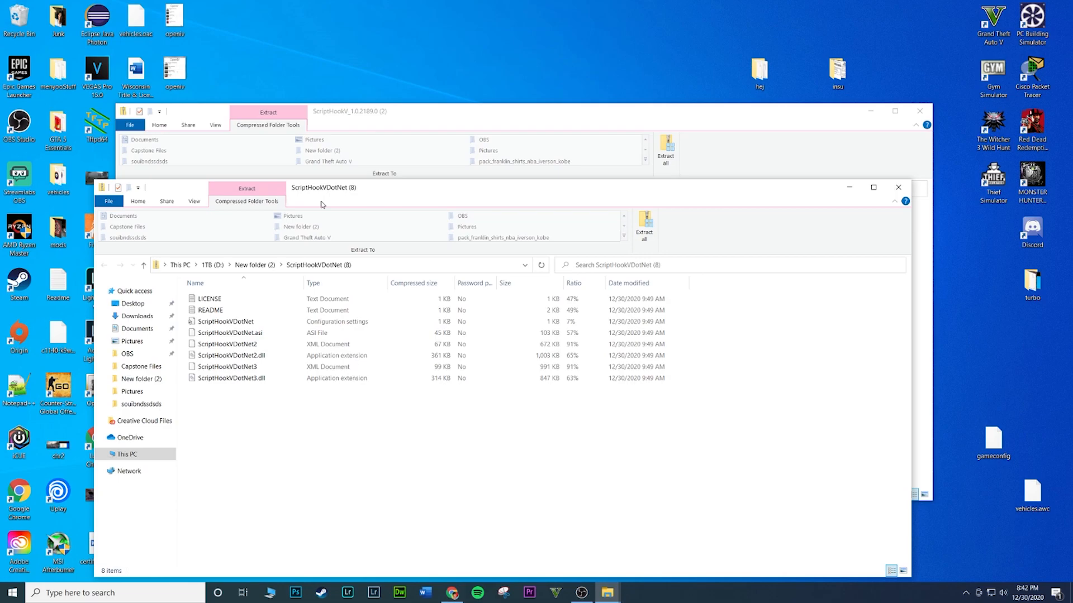
{"action": "mouse_move", "coordinate": [291, 208]}
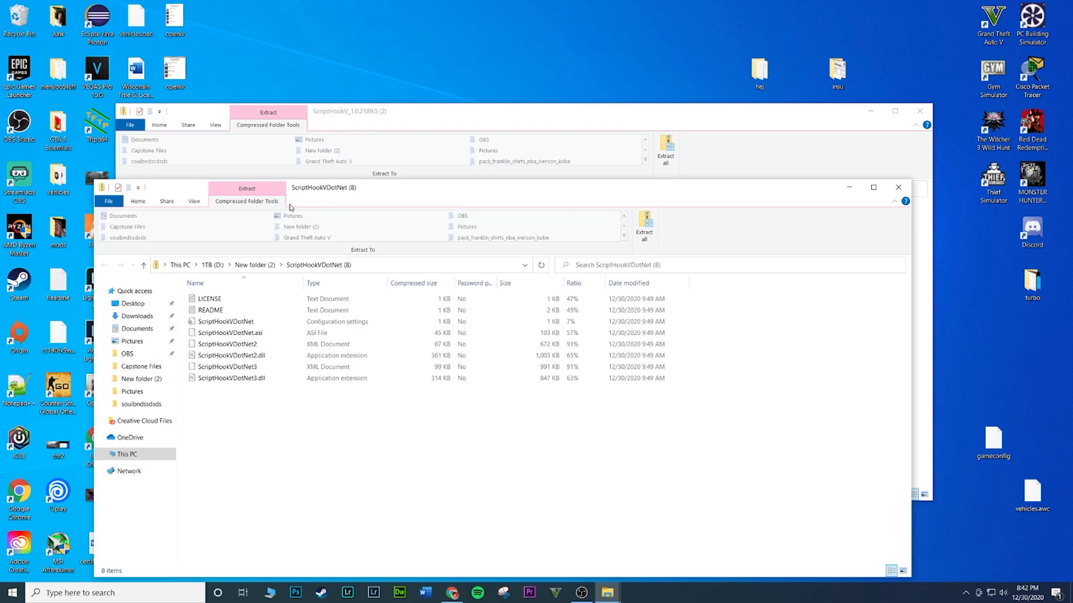
{"action": "mouse_move", "coordinate": [653, 211]}
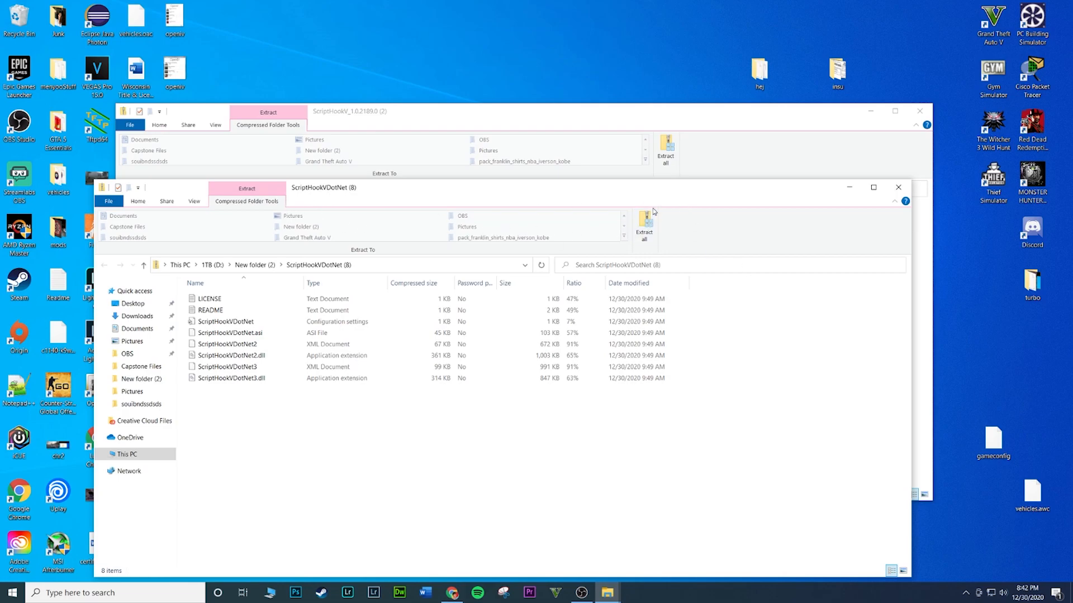
{"action": "mouse_move", "coordinate": [659, 206]}
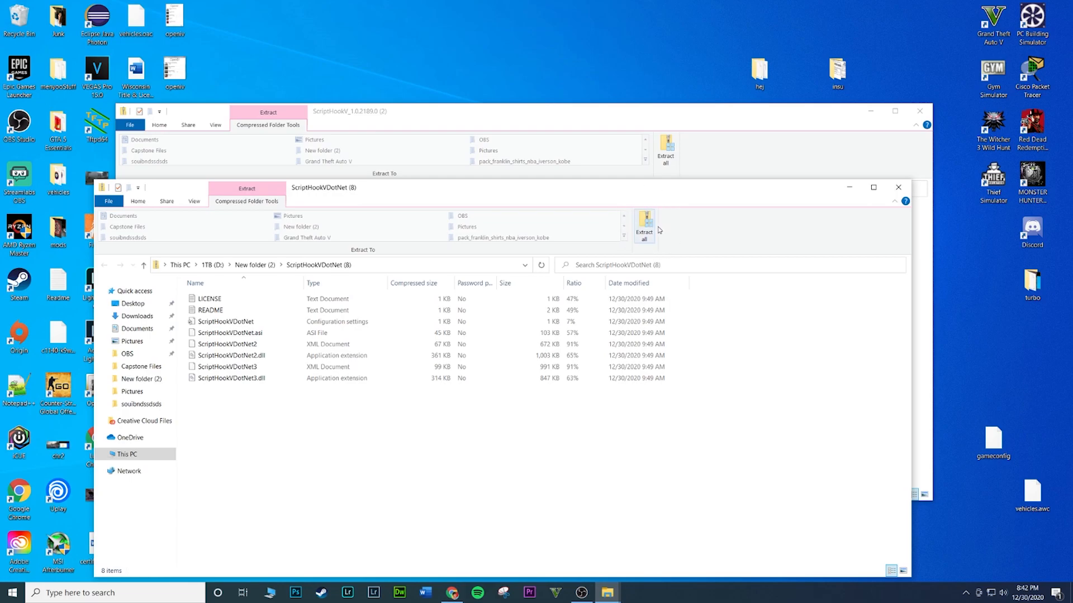
{"action": "left_click", "coordinate": [644, 226]}
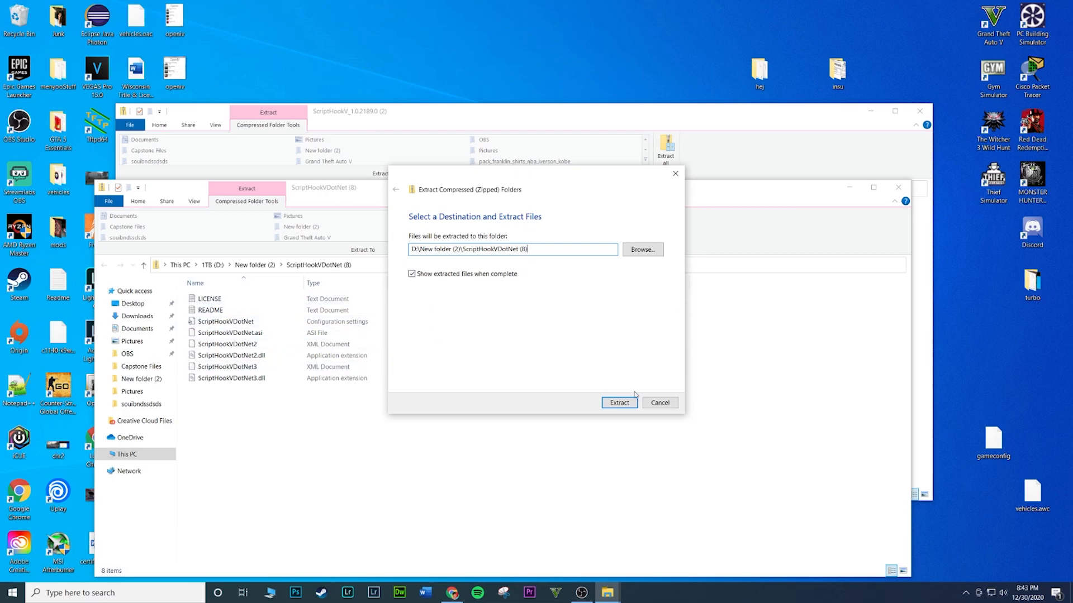
{"action": "left_click", "coordinate": [618, 402]}
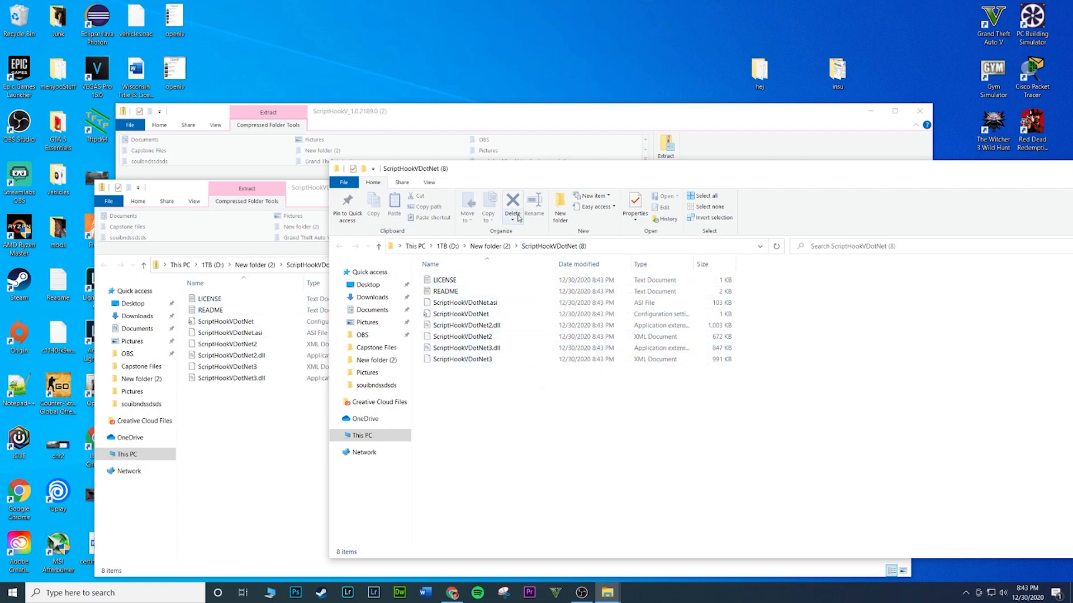
{"action": "mouse_move", "coordinate": [525, 185]}
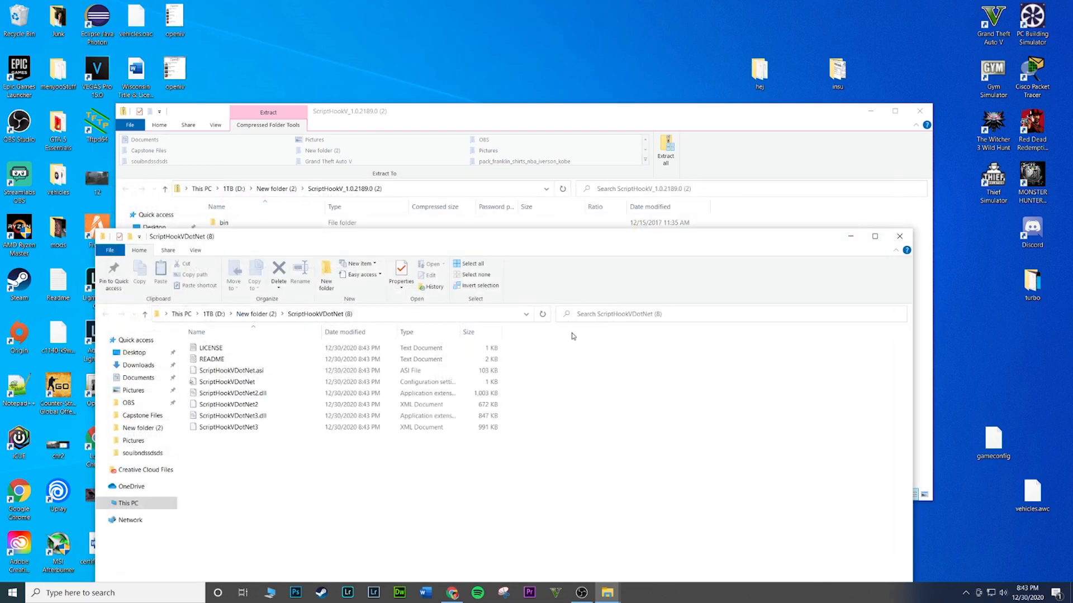
{"action": "mouse_move", "coordinate": [445, 129]}
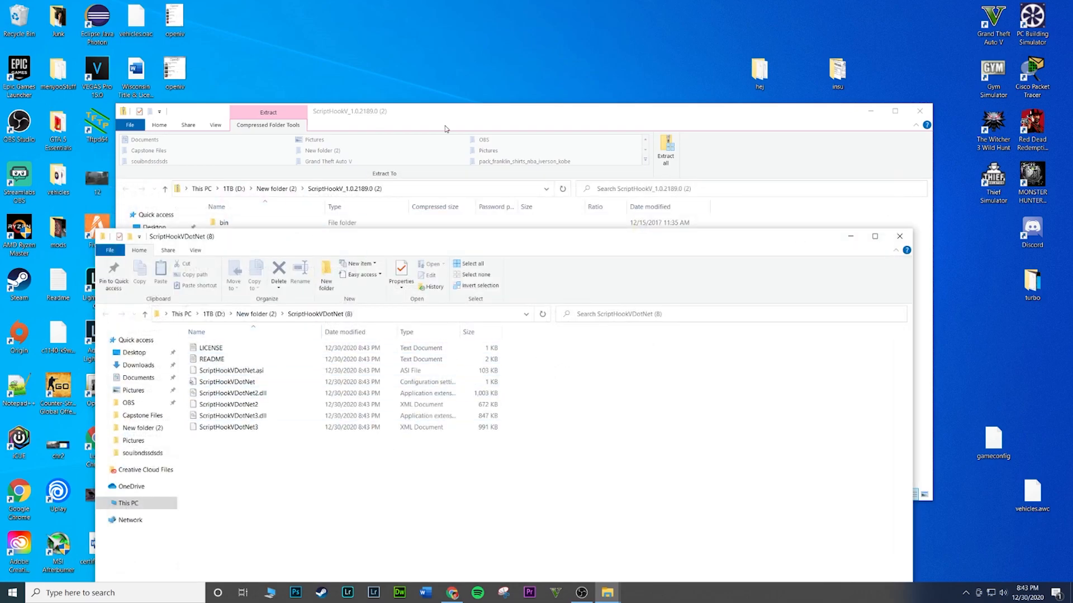
Bring the ScriptHookV_1.0.2189.0 (2) archive window to the front
{"action": "left_click", "coordinate": [900, 236]}
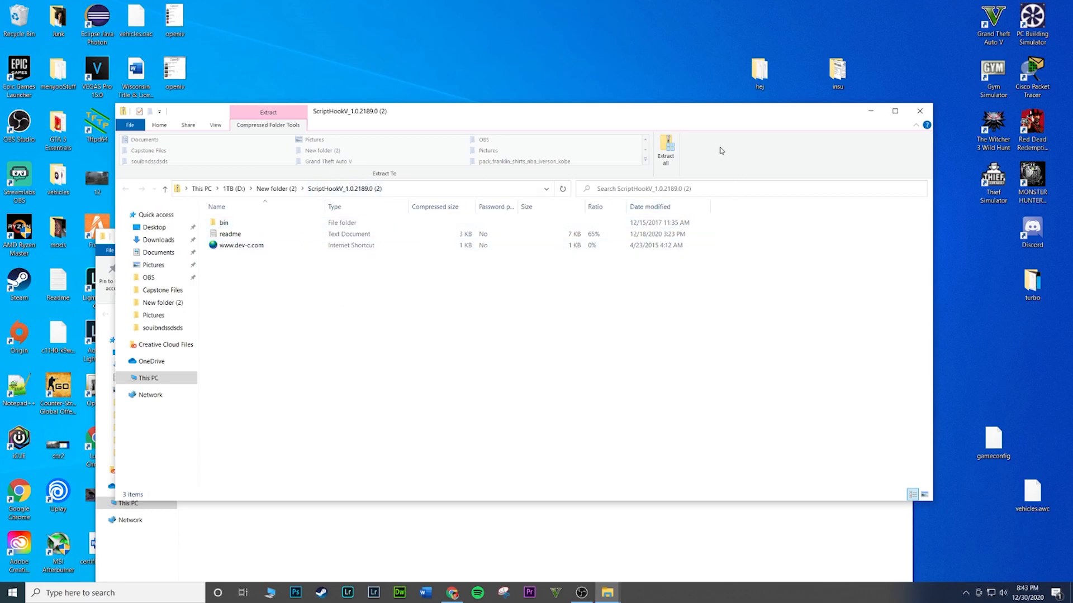
{"action": "mouse_move", "coordinate": [238, 118]}
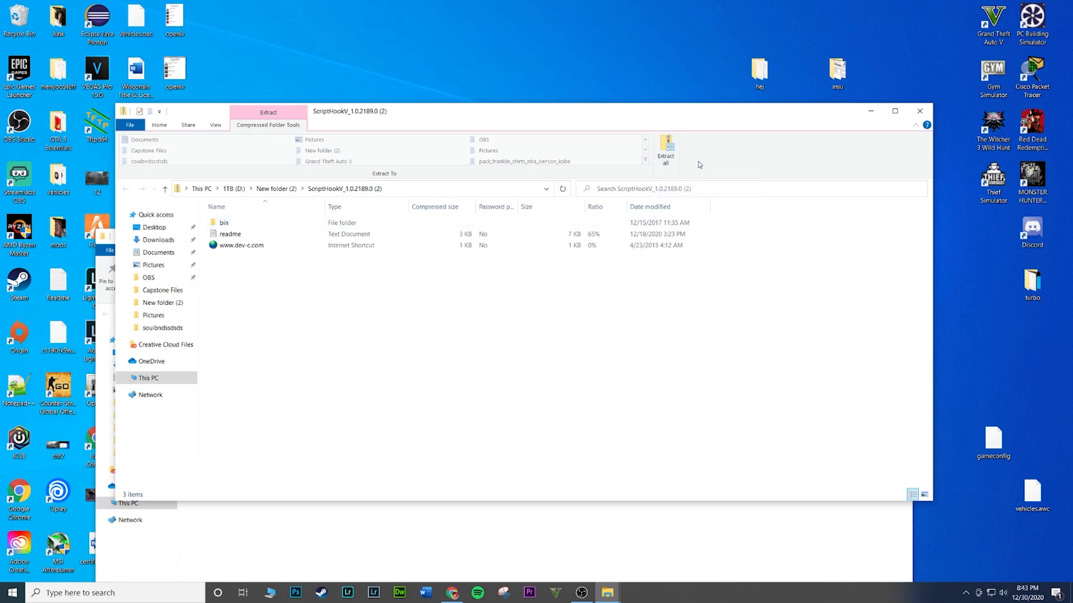
Extract the ScriptHookV_1.0.2189.0 (2) zip to its default same-named folder
{"action": "left_click", "coordinate": [664, 148]}
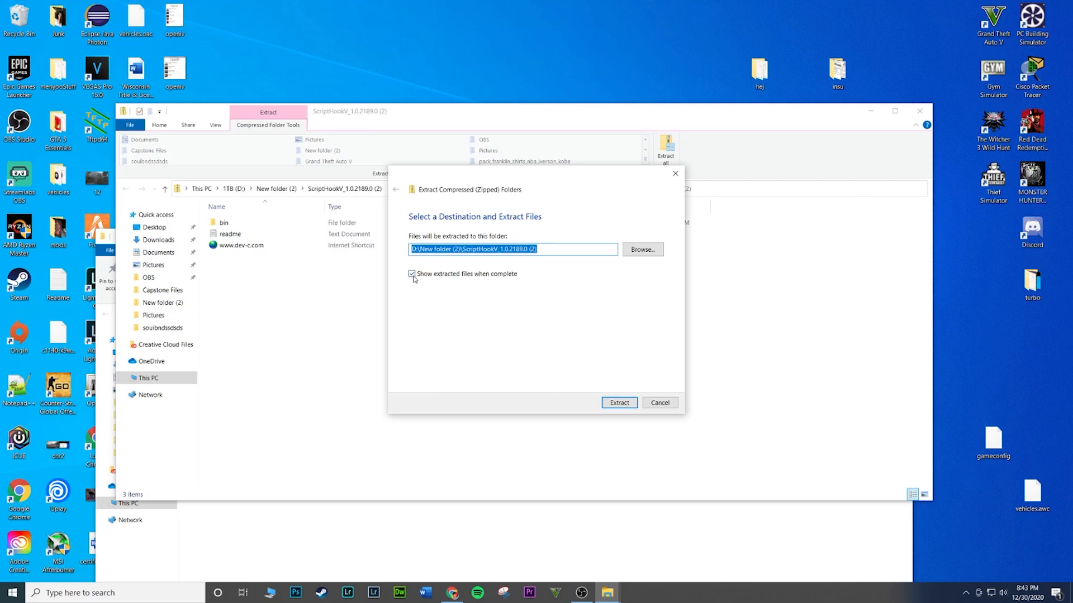
{"action": "mouse_move", "coordinate": [508, 268]}
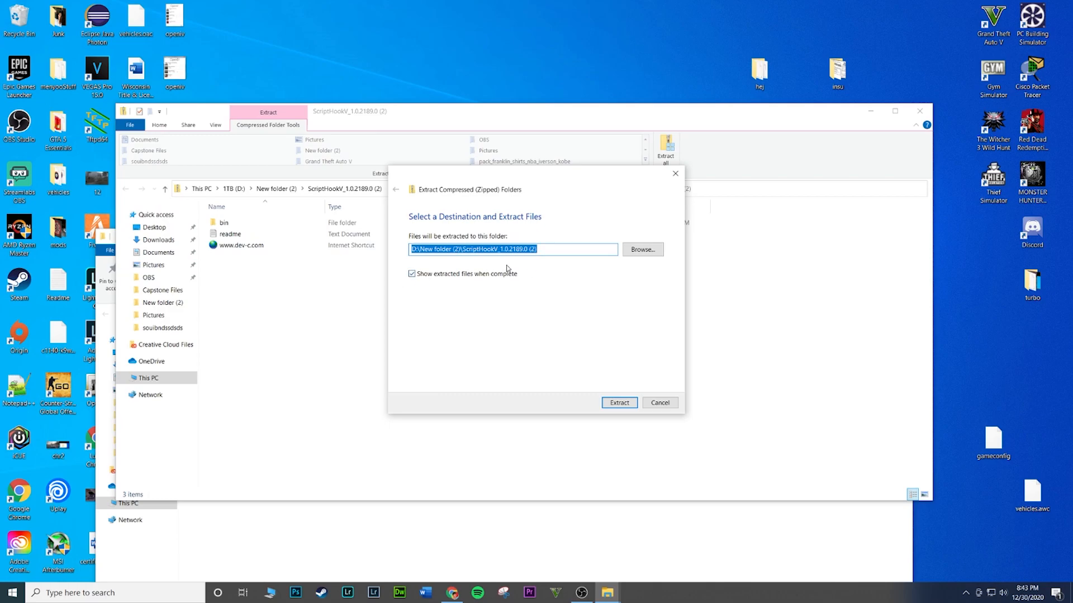
{"action": "left_click", "coordinate": [618, 403]}
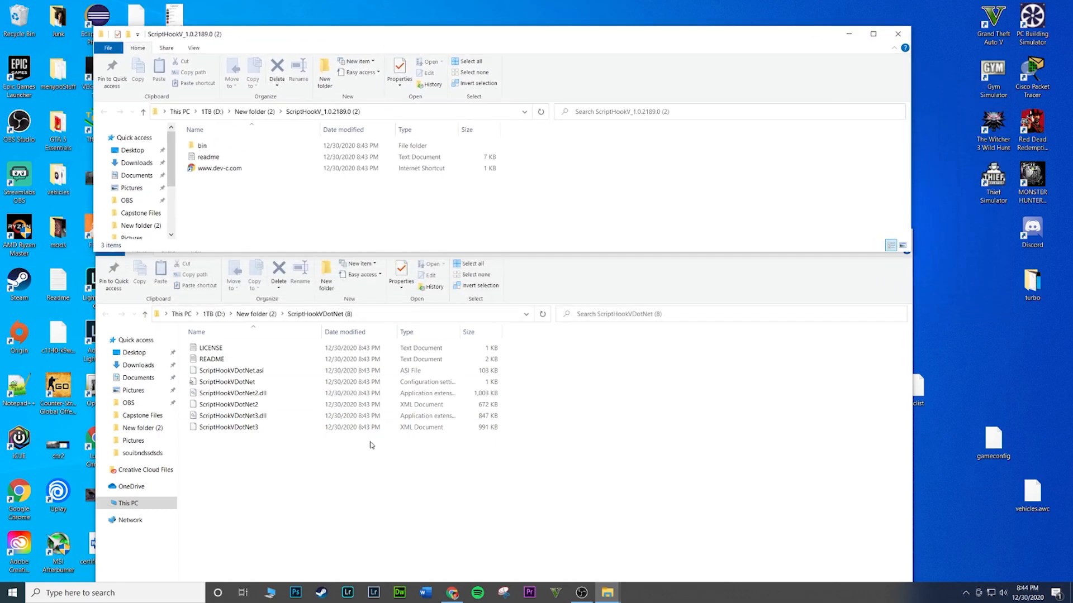
{"action": "left_click", "coordinate": [219, 168]}
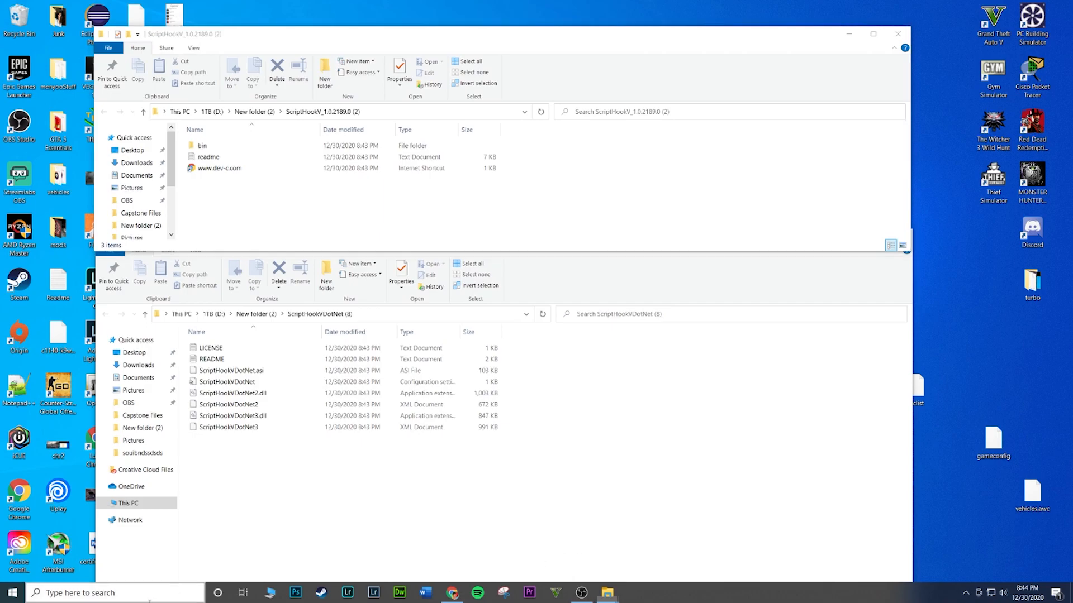
Launch OpenIV and choose Grand Theft Auto V for Windows
{"action": "type", "text": "openIV"}
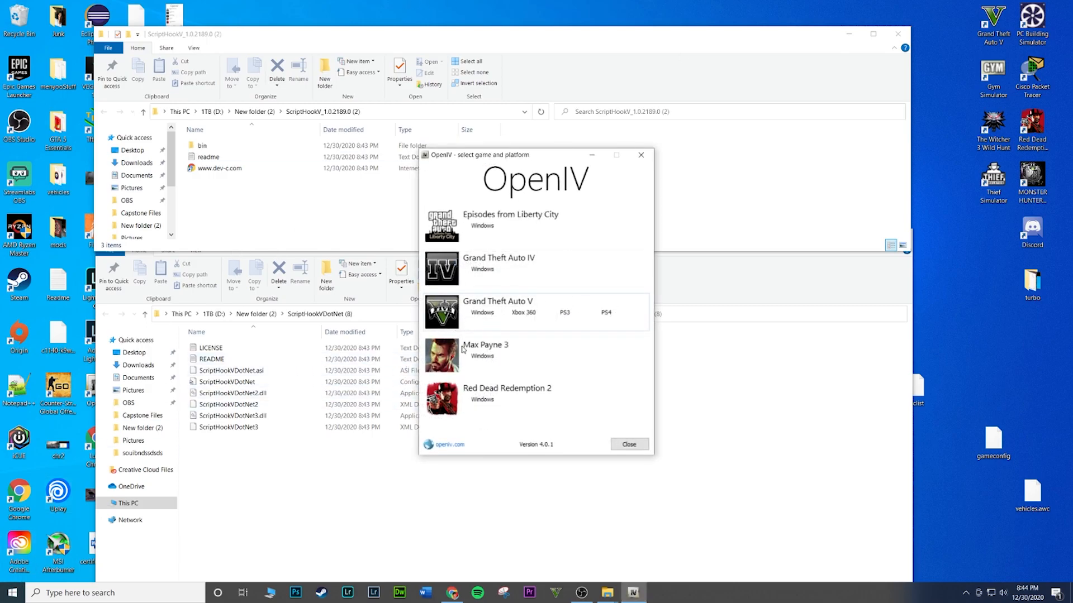
{"action": "left_click", "coordinate": [480, 312]}
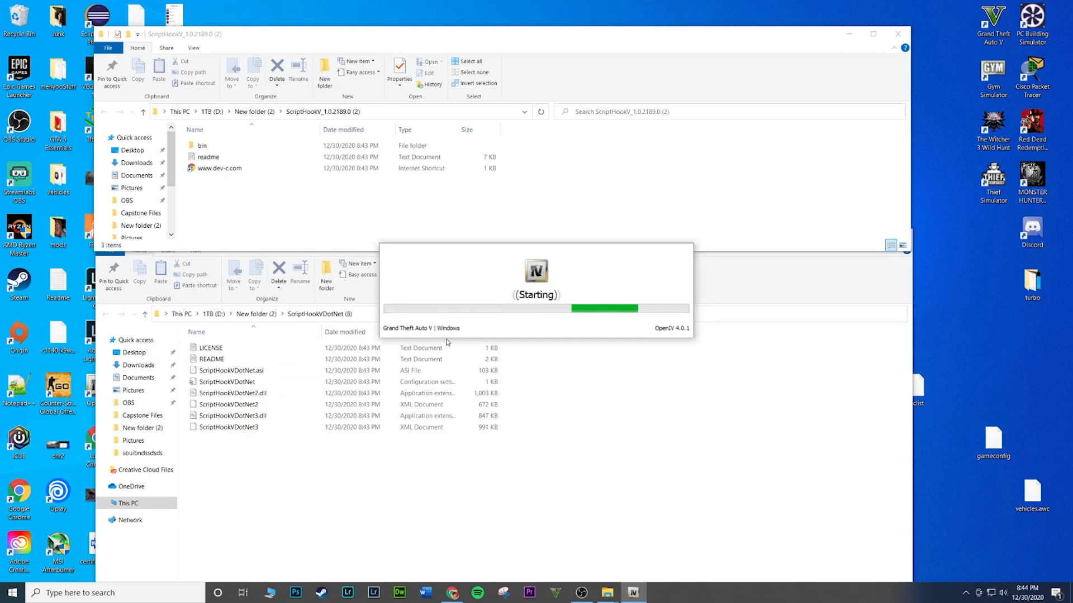
{"action": "mouse_move", "coordinate": [523, 274]}
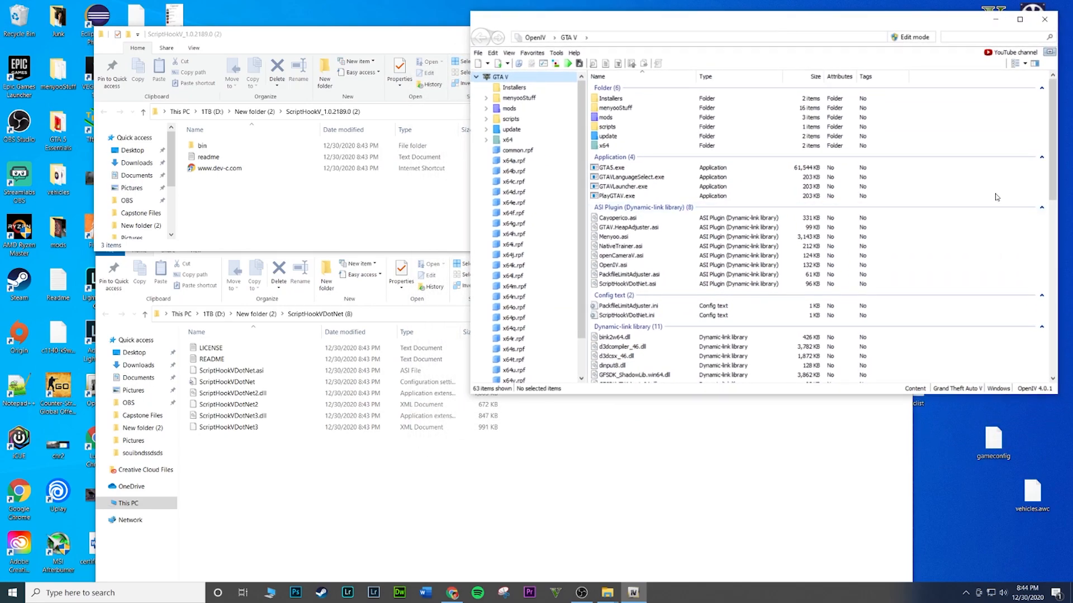
{"action": "mouse_move", "coordinate": [264, 471]}
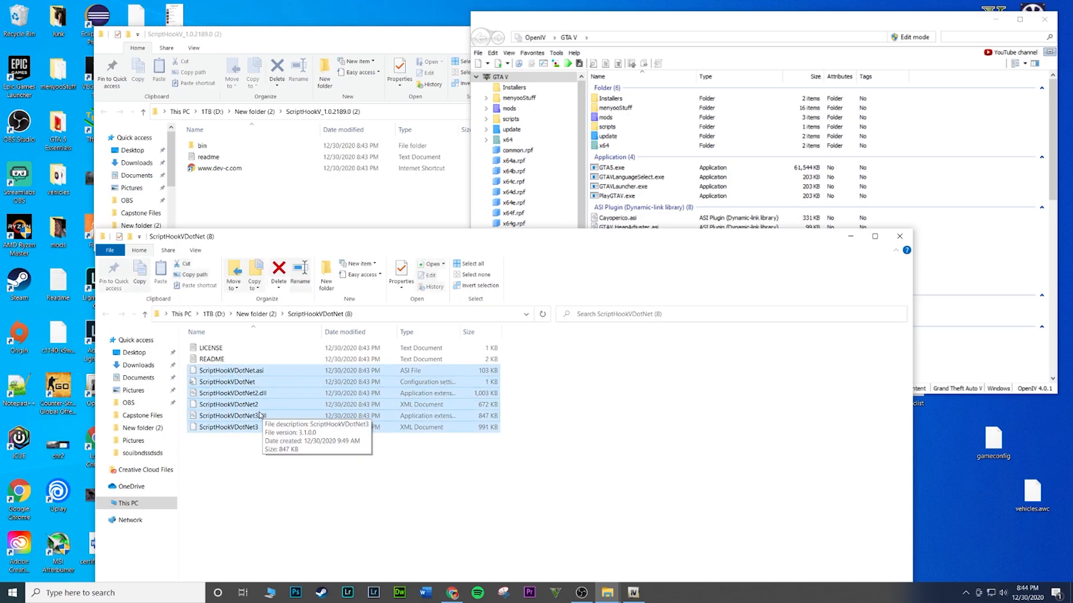
{"action": "mouse_move", "coordinate": [229, 369]}
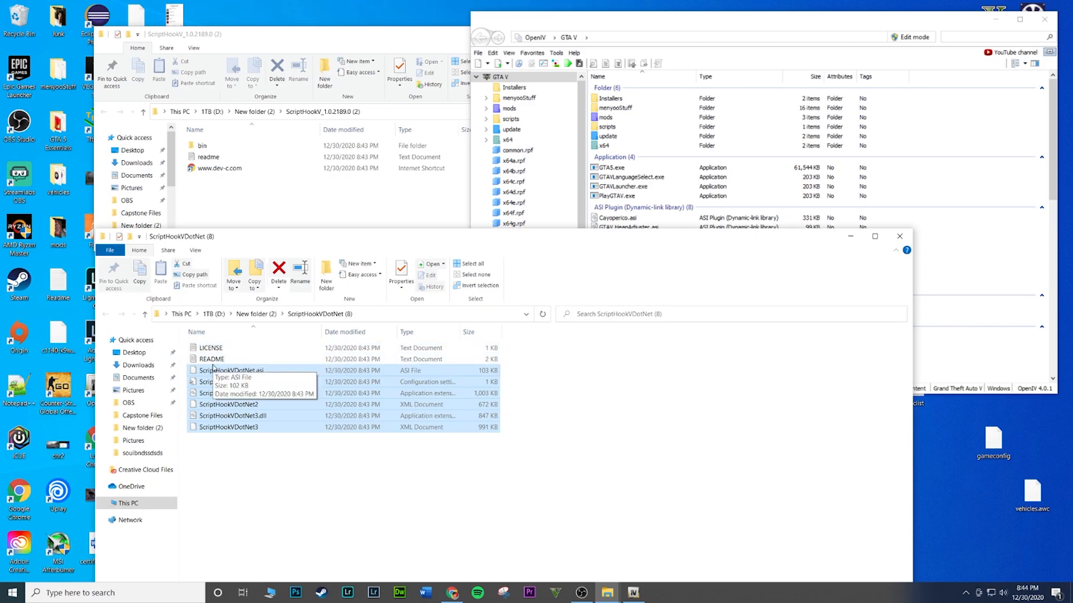
{"action": "mouse_move", "coordinate": [232, 392]}
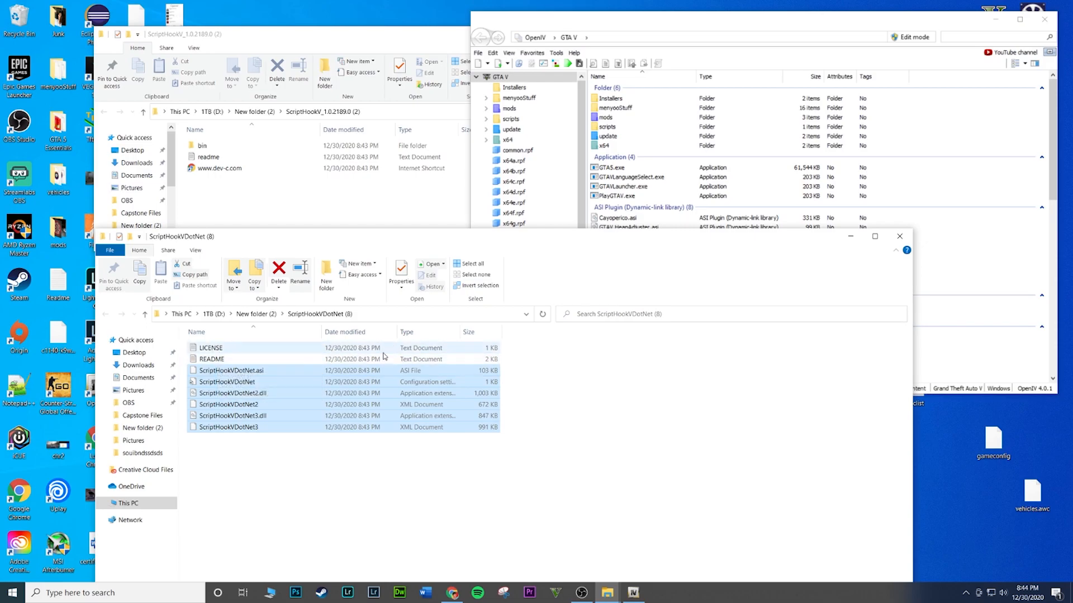
{"action": "mouse_move", "coordinate": [446, 355]}
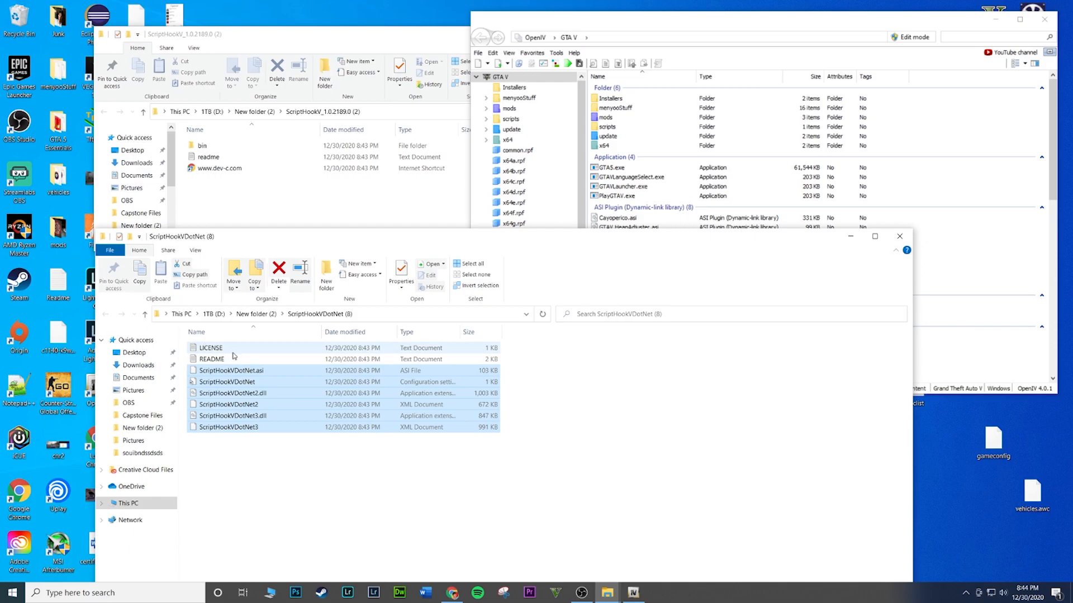
{"action": "mouse_move", "coordinate": [258, 382]}
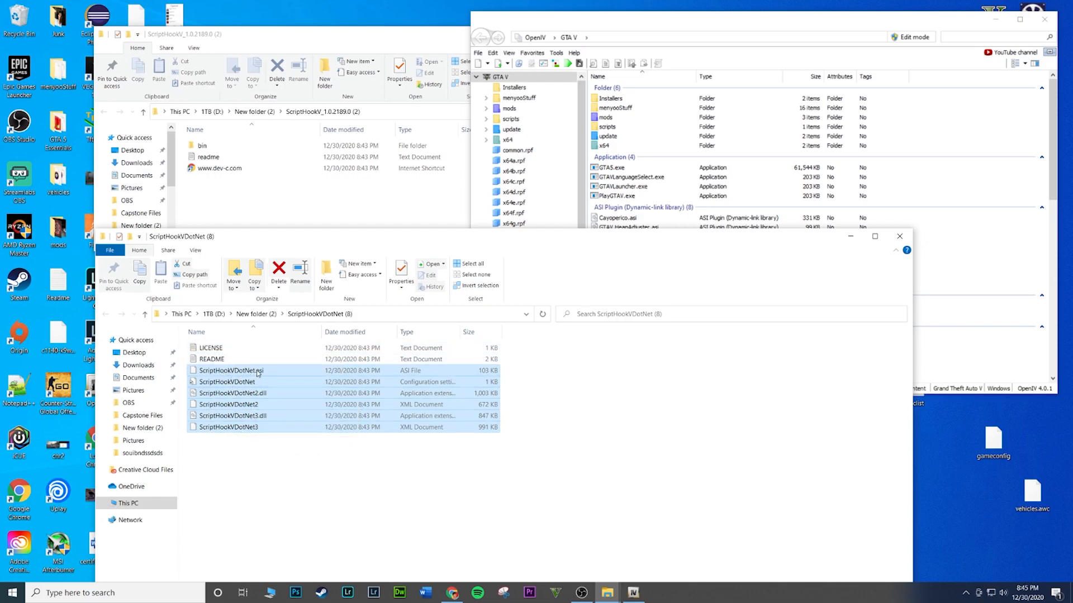
{"action": "mouse_move", "coordinate": [276, 395]}
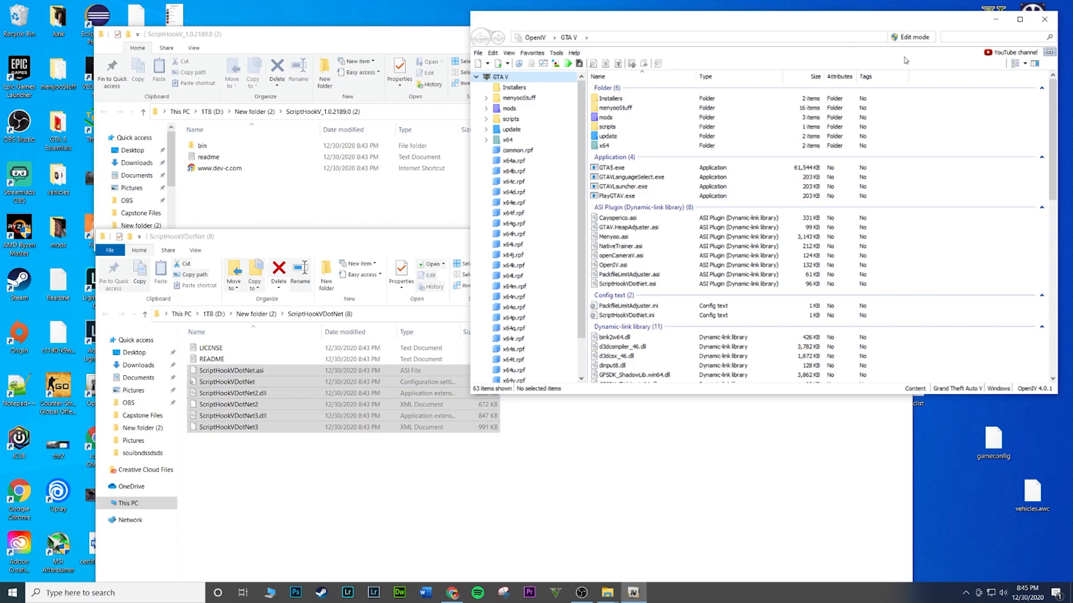
Enable OpenIV edit mode and place ScriptHookVDotNet.asi, .ini, ScriptHookVDotNet2.dll and 3.dll in the GTA V folder
{"action": "left_click", "coordinate": [909, 35]}
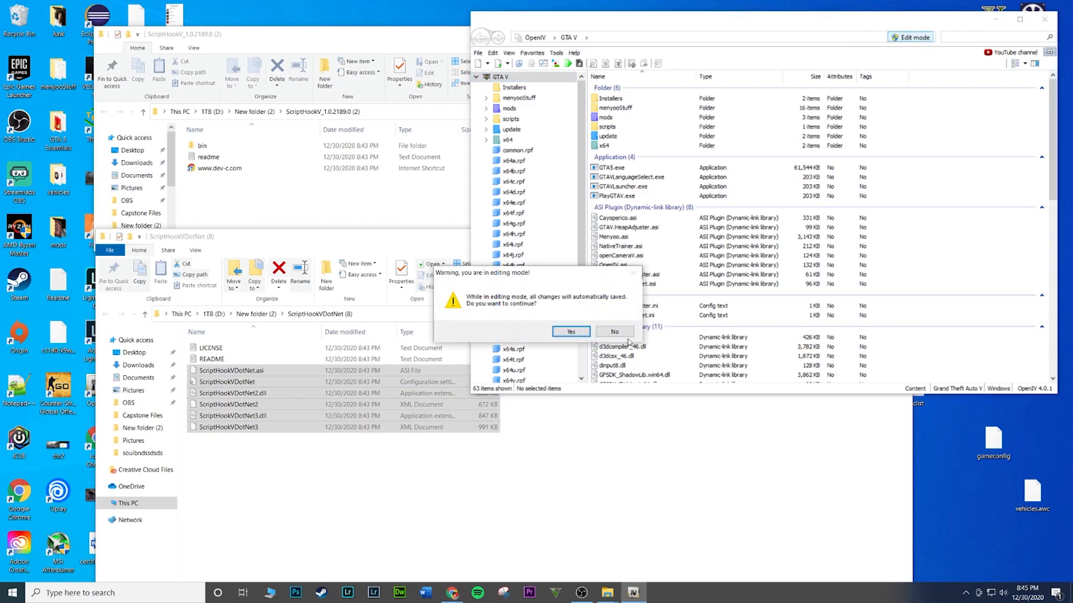
{"action": "left_click", "coordinate": [570, 335]}
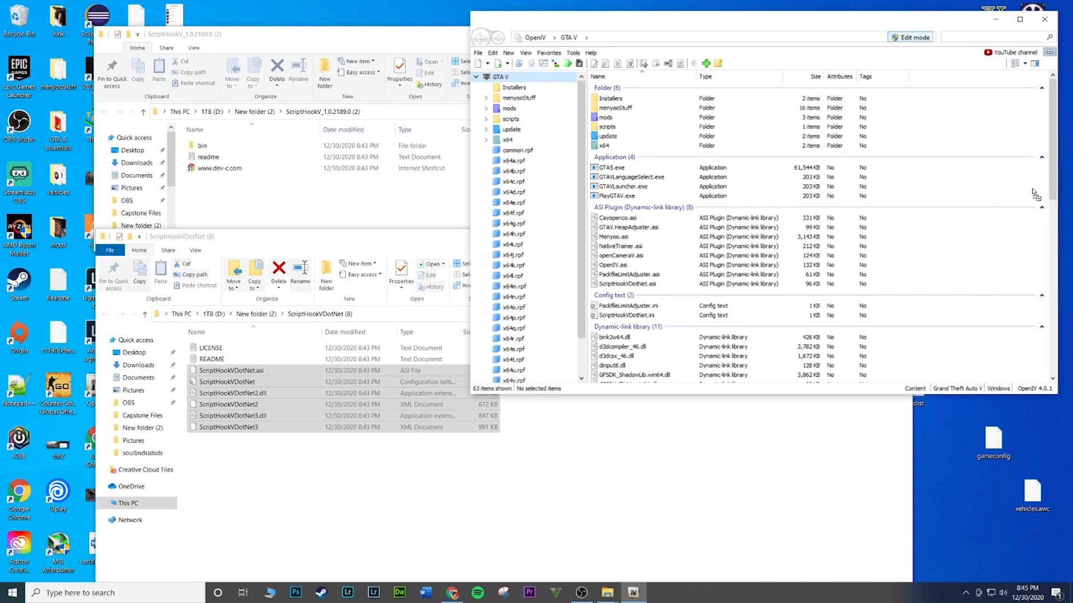
{"action": "mouse_move", "coordinate": [630, 136]}
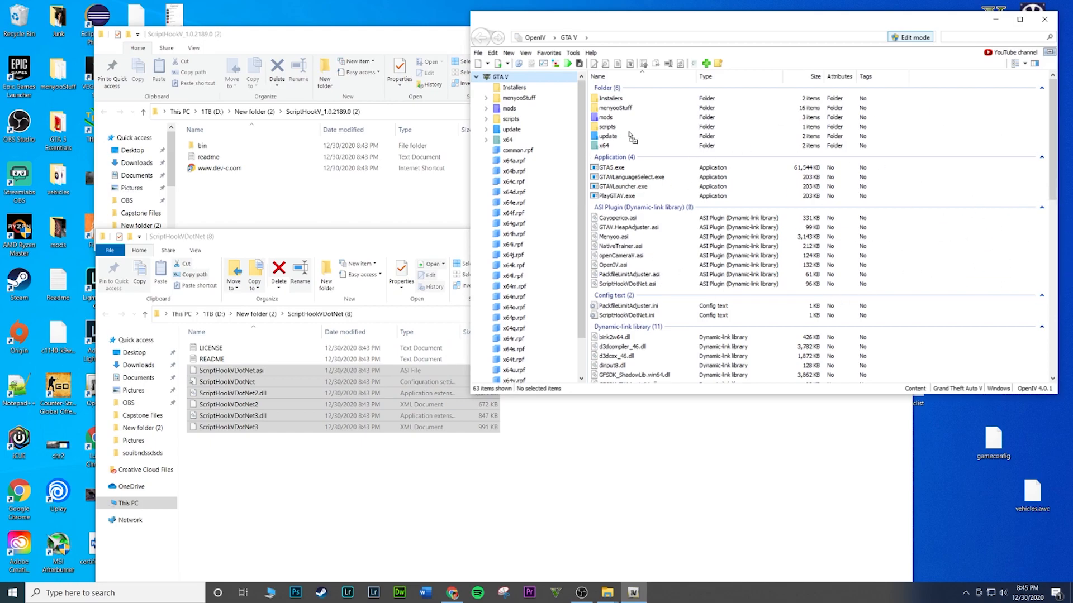
{"action": "mouse_move", "coordinate": [867, 216]}
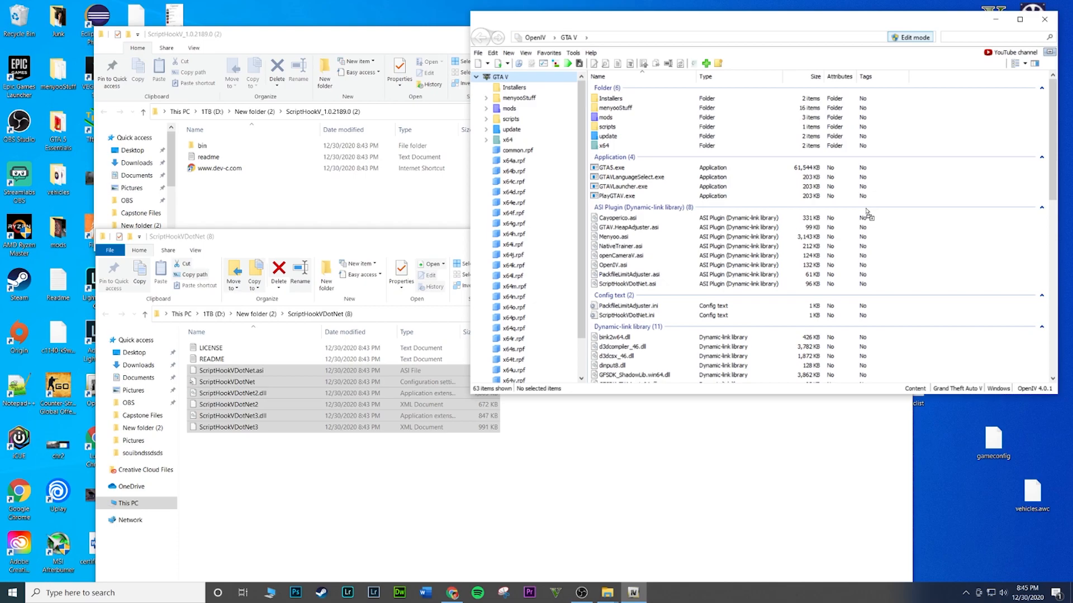
{"action": "mouse_move", "coordinate": [976, 230]}
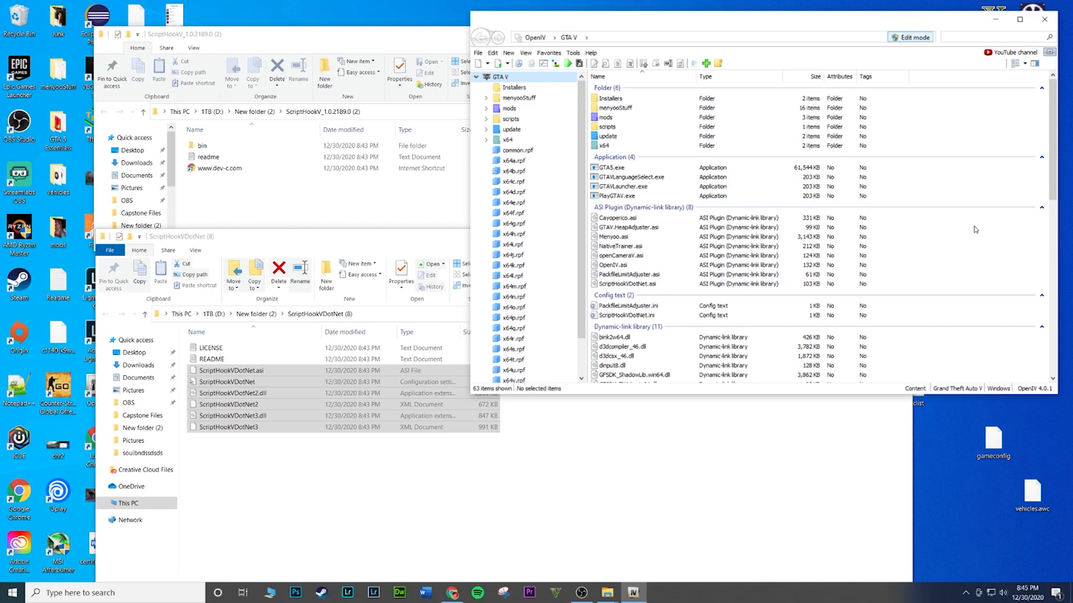
{"action": "mouse_move", "coordinate": [864, 159]}
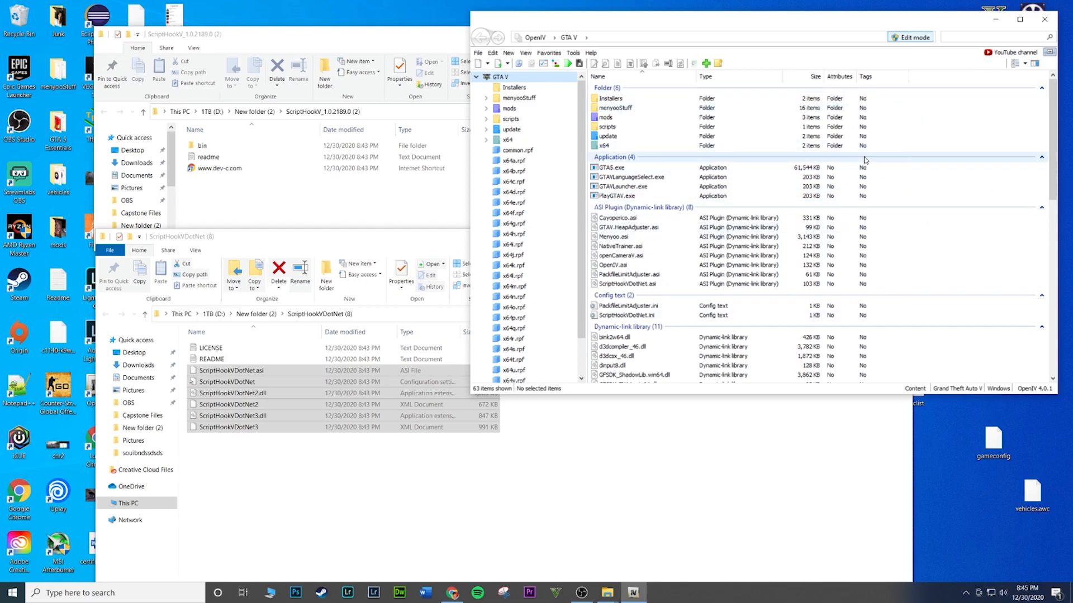
{"action": "scroll", "scroll_direction": "down", "scroll_amount": 3}
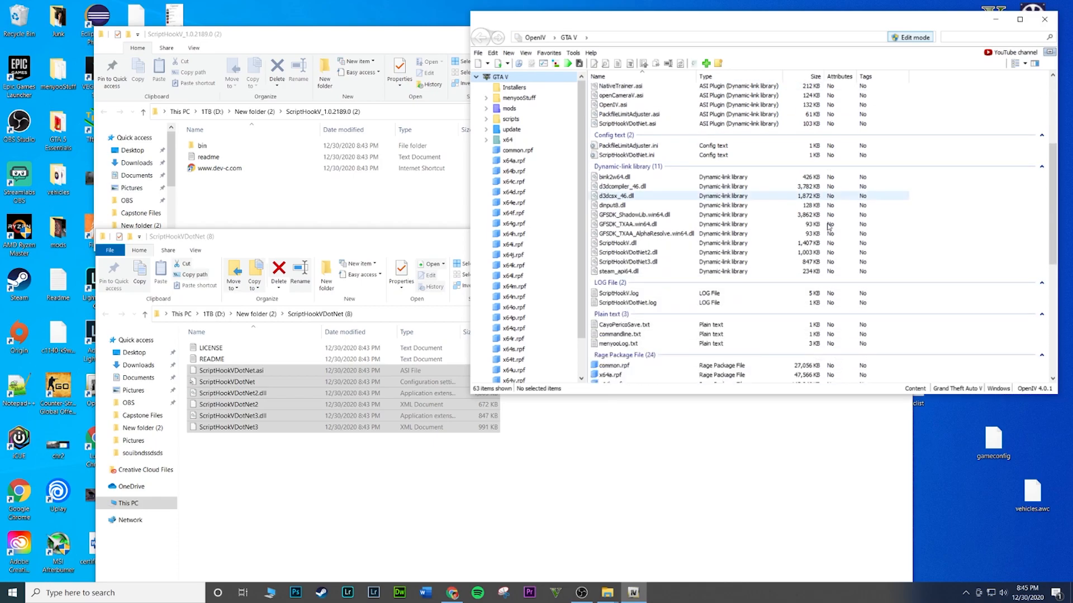
{"action": "mouse_move", "coordinate": [711, 289]}
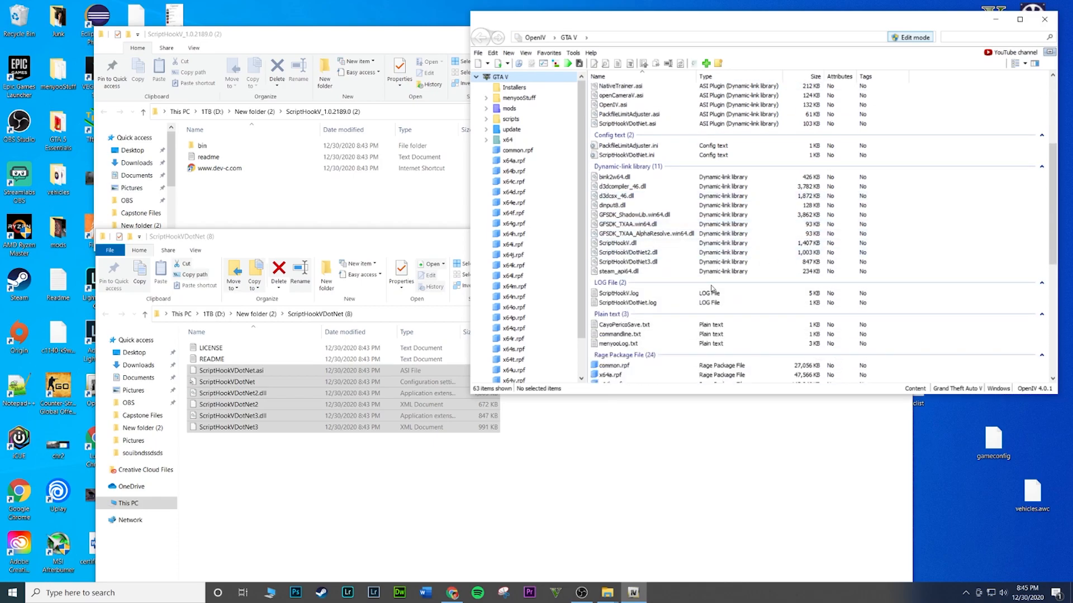
{"action": "left_click", "coordinate": [629, 252]}
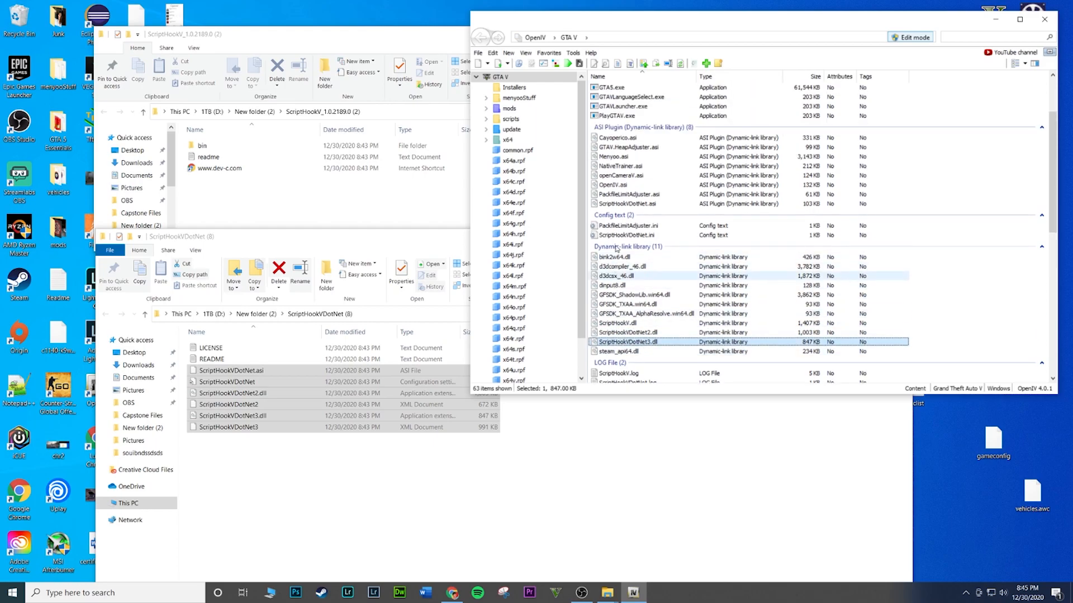
{"action": "scroll", "scroll_direction": "up", "scroll_amount": 3}
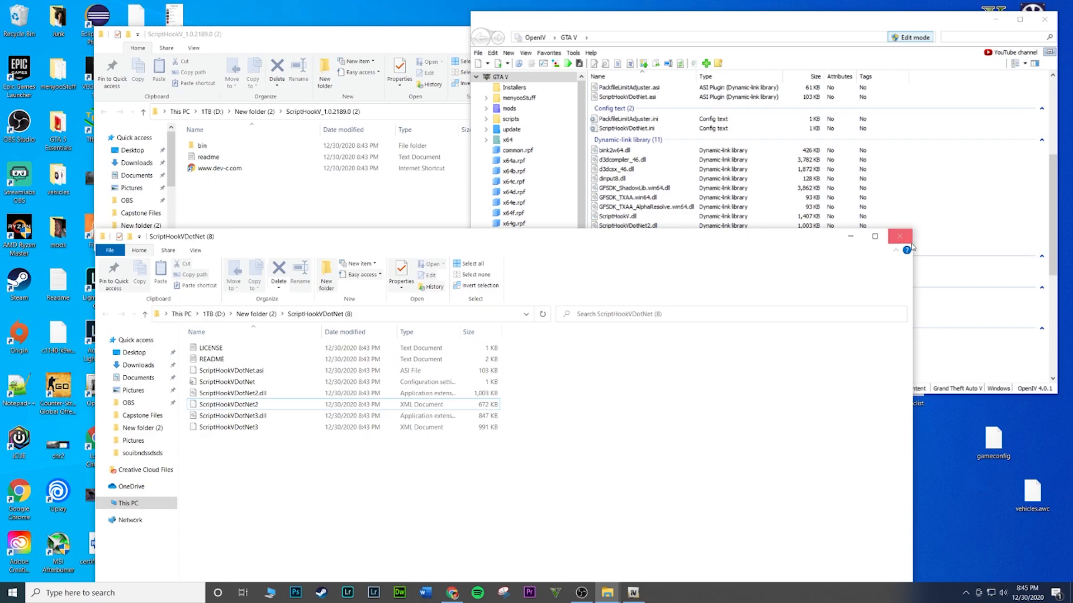
Close the ScriptHookVDotNet window and browse into the Script Hook V bin folder with dinput8.dll and ScriptHookV.dll
{"action": "left_click", "coordinate": [899, 236]}
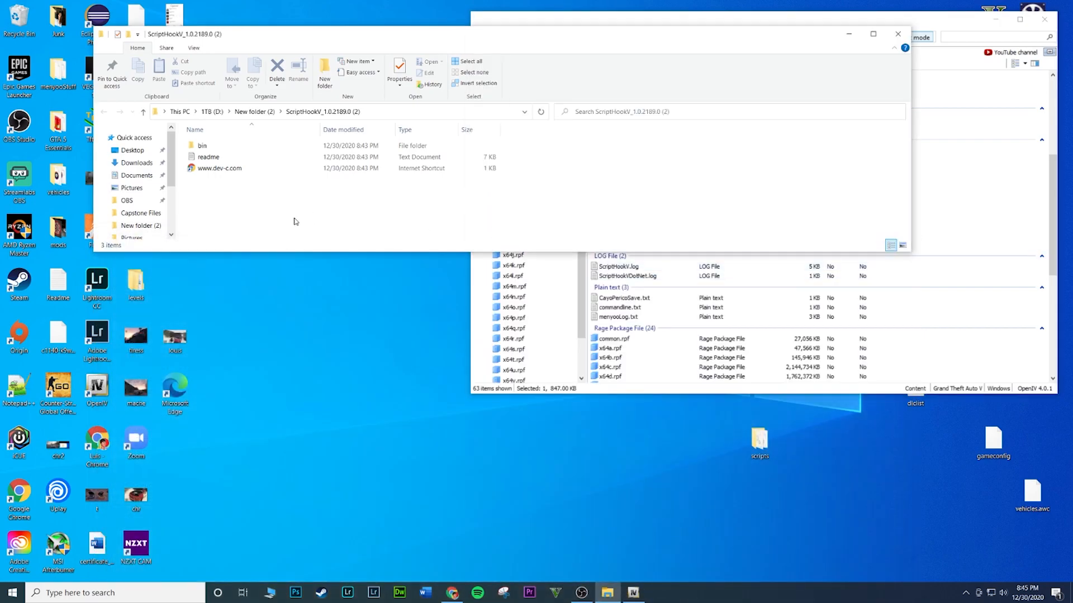
{"action": "mouse_move", "coordinate": [916, 206]}
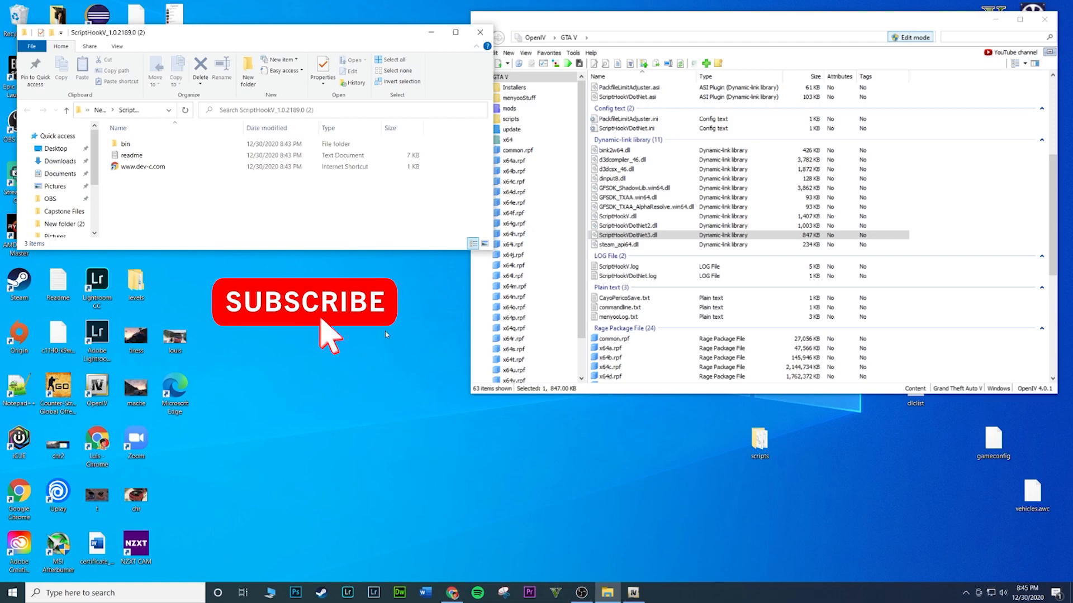
{"action": "mouse_move", "coordinate": [425, 444]}
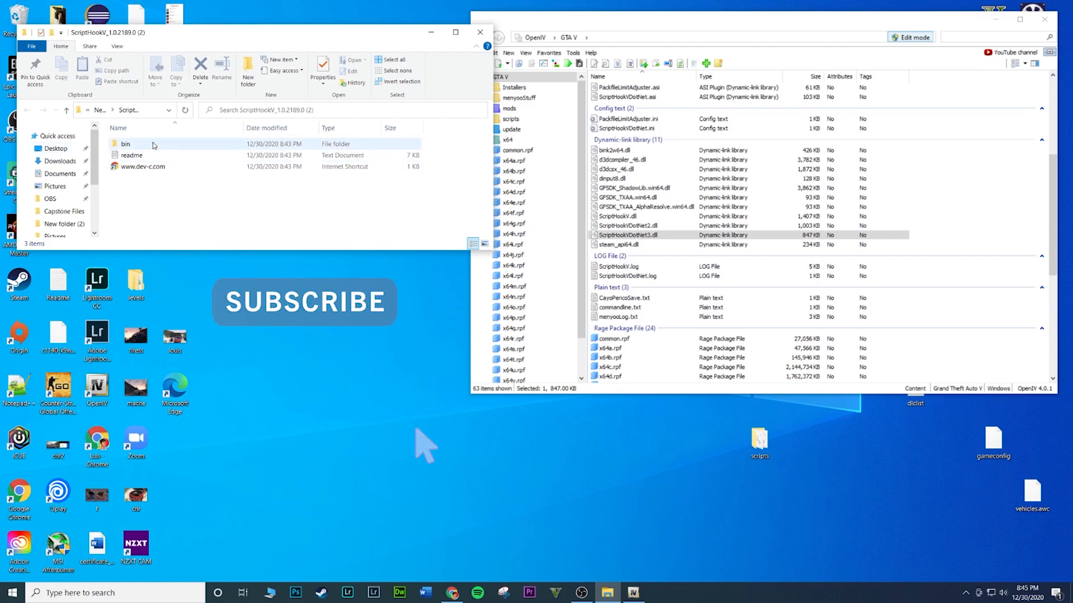
{"action": "double_click", "coordinate": [125, 144]}
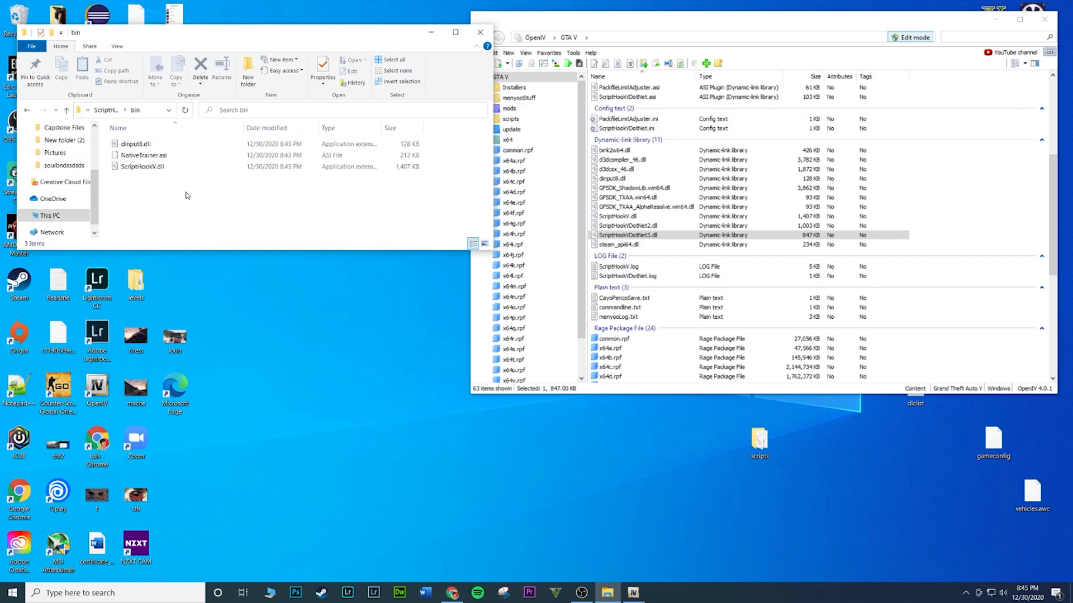
{"action": "mouse_move", "coordinate": [159, 190]}
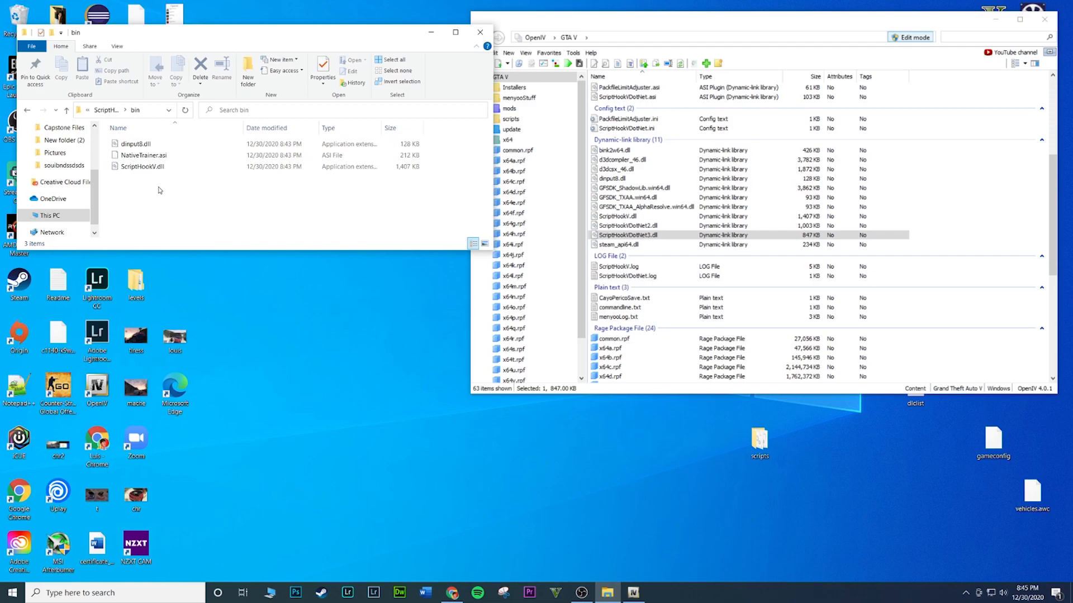
{"action": "left_click", "coordinate": [141, 166]}
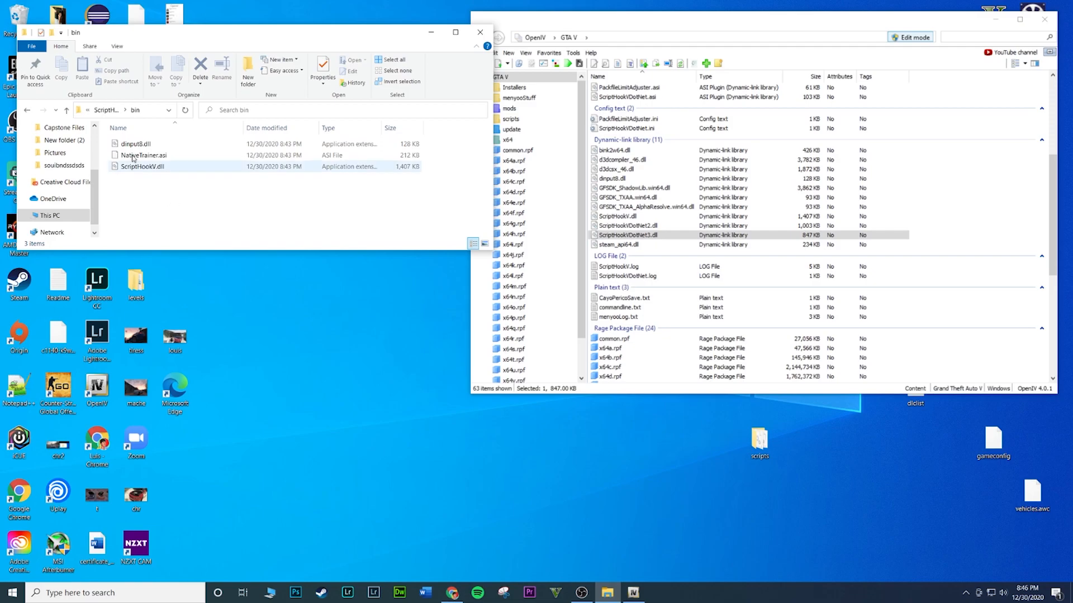
{"action": "left_click", "coordinate": [143, 155]}
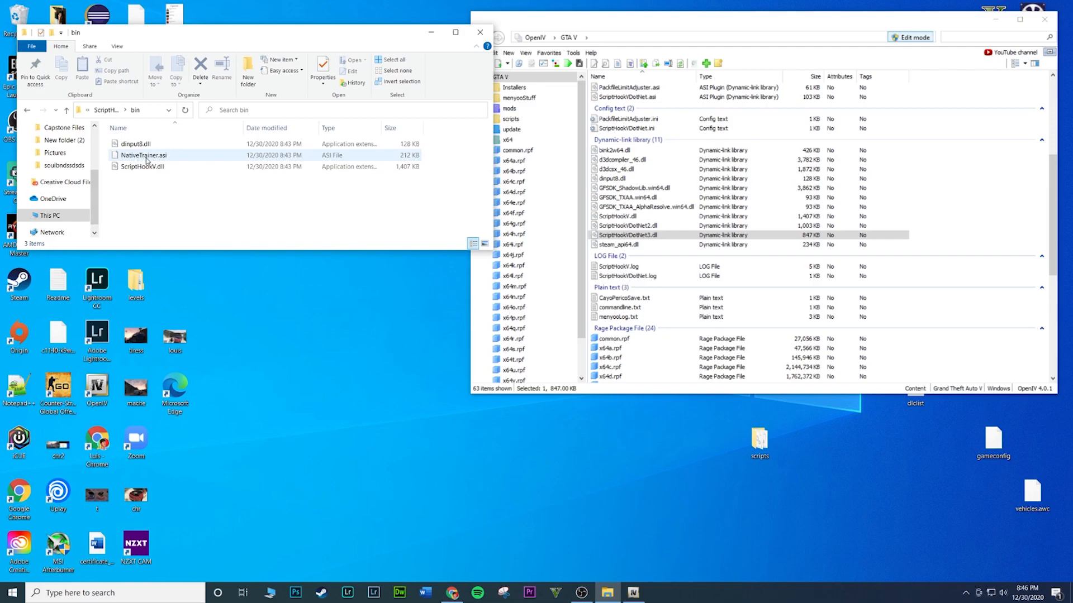
{"action": "mouse_move", "coordinate": [144, 155]}
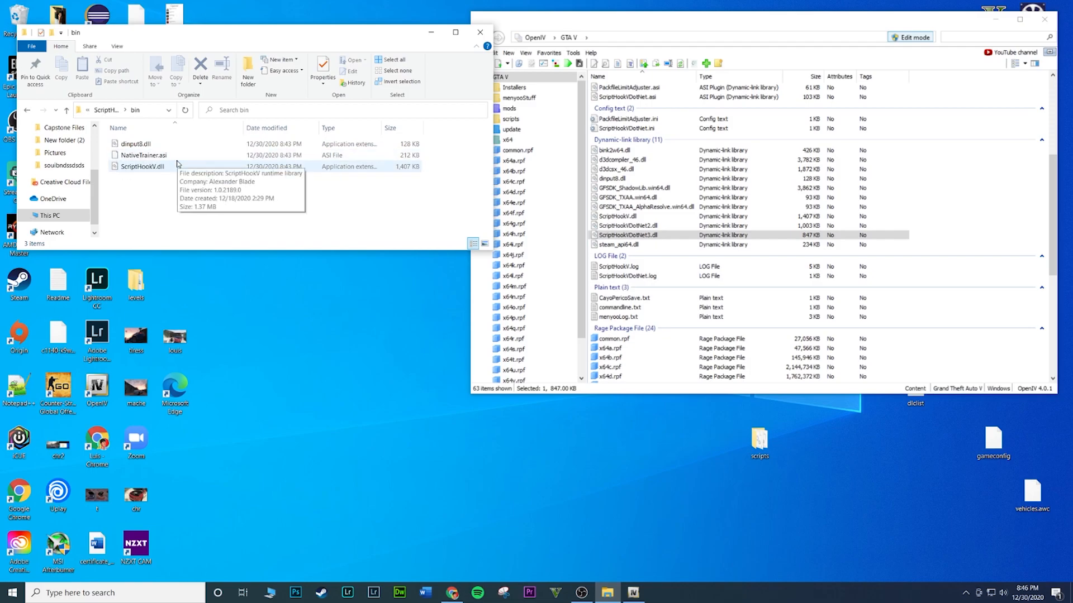
{"action": "left_click", "coordinate": [142, 167]}
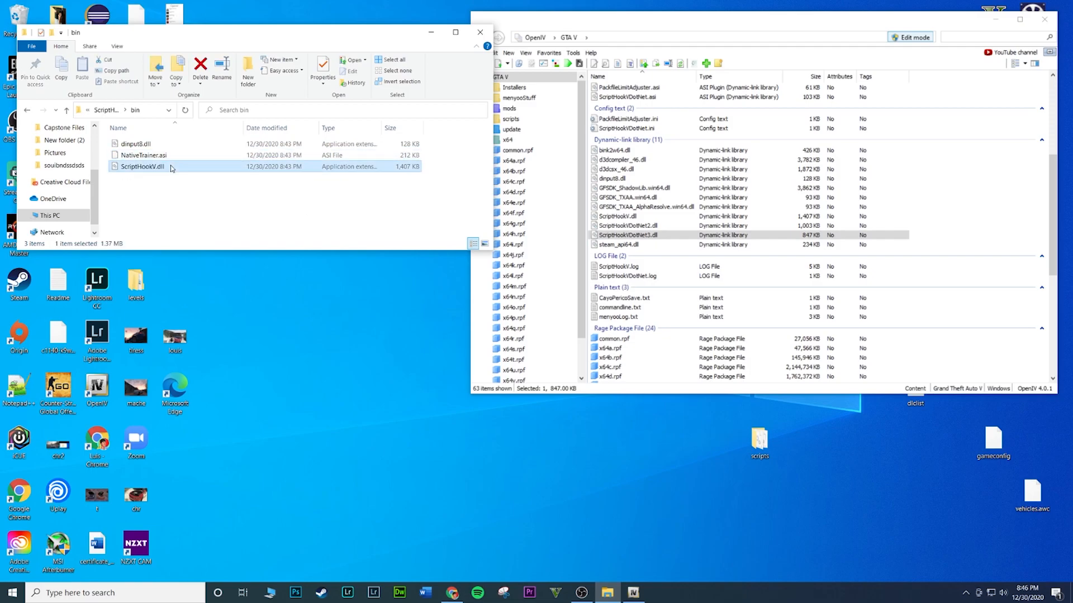
{"action": "mouse_move", "coordinate": [132, 212]}
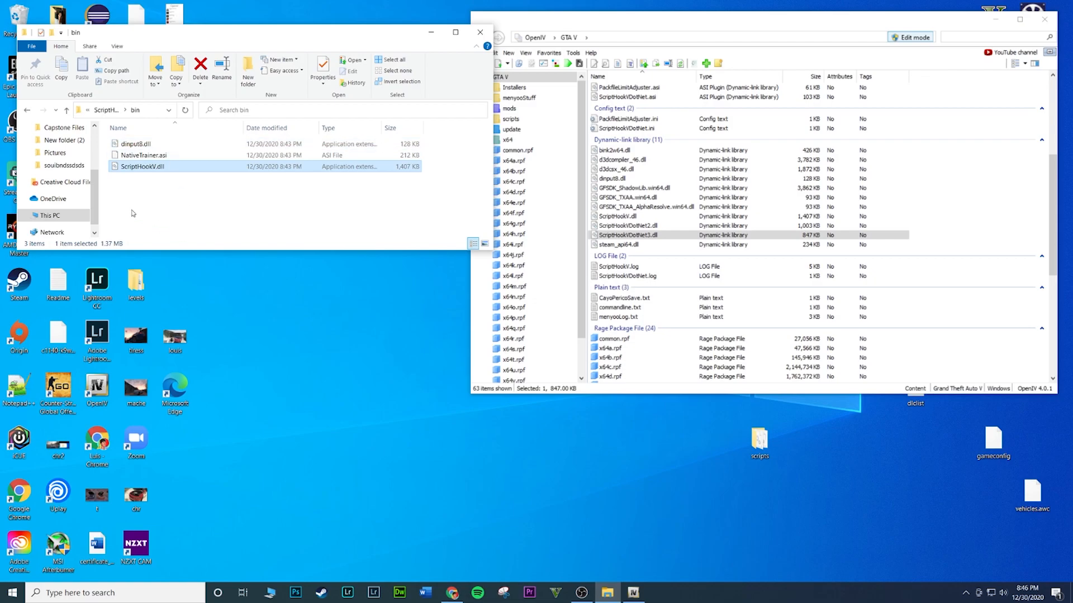
{"action": "mouse_move", "coordinate": [162, 170]}
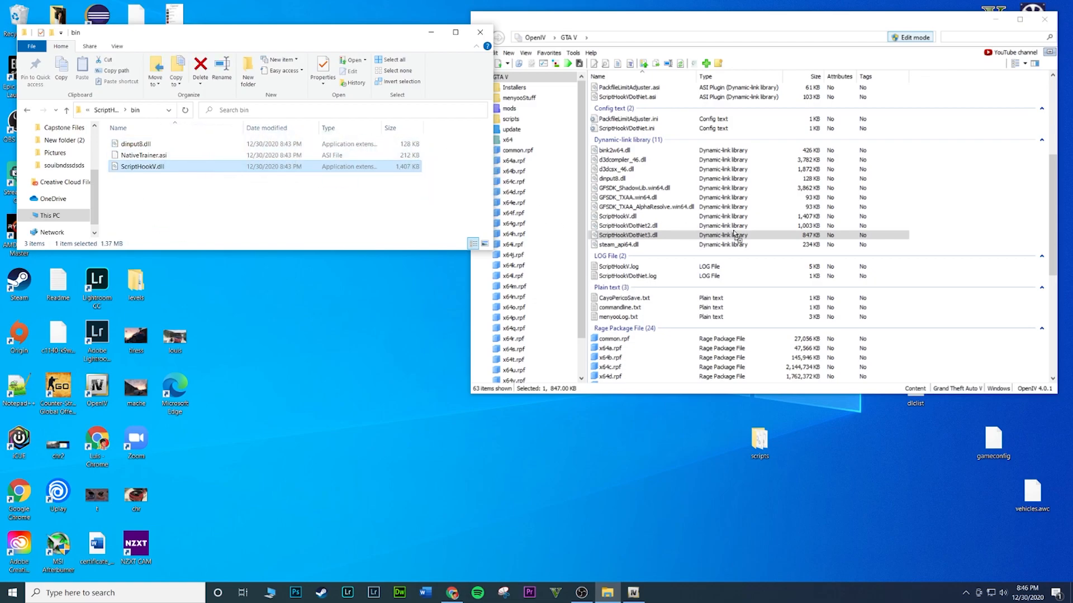
{"action": "mouse_move", "coordinate": [785, 120]}
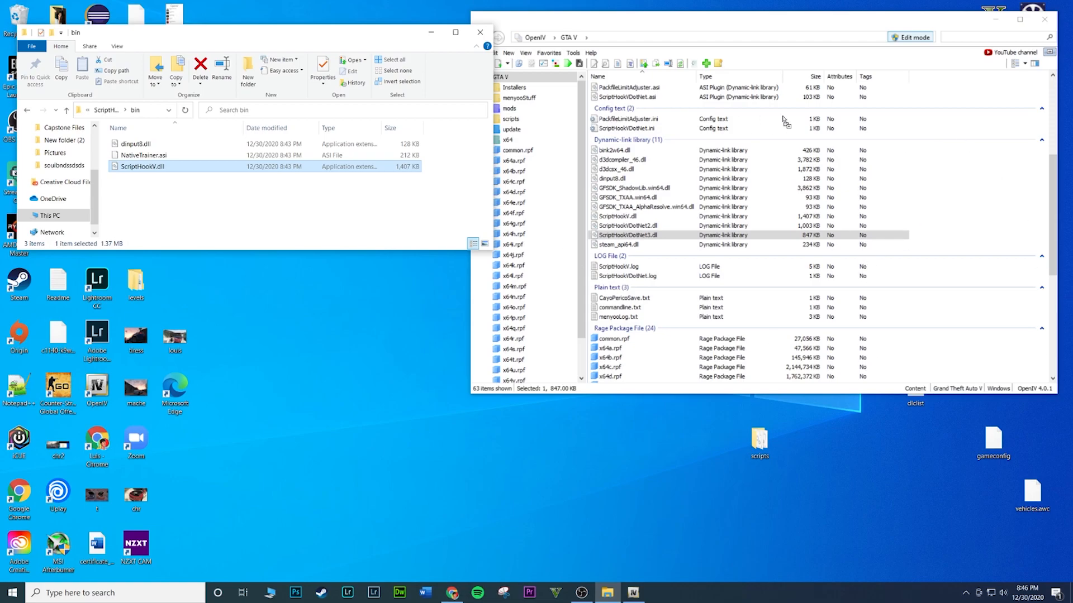
{"action": "mouse_move", "coordinate": [980, 199]}
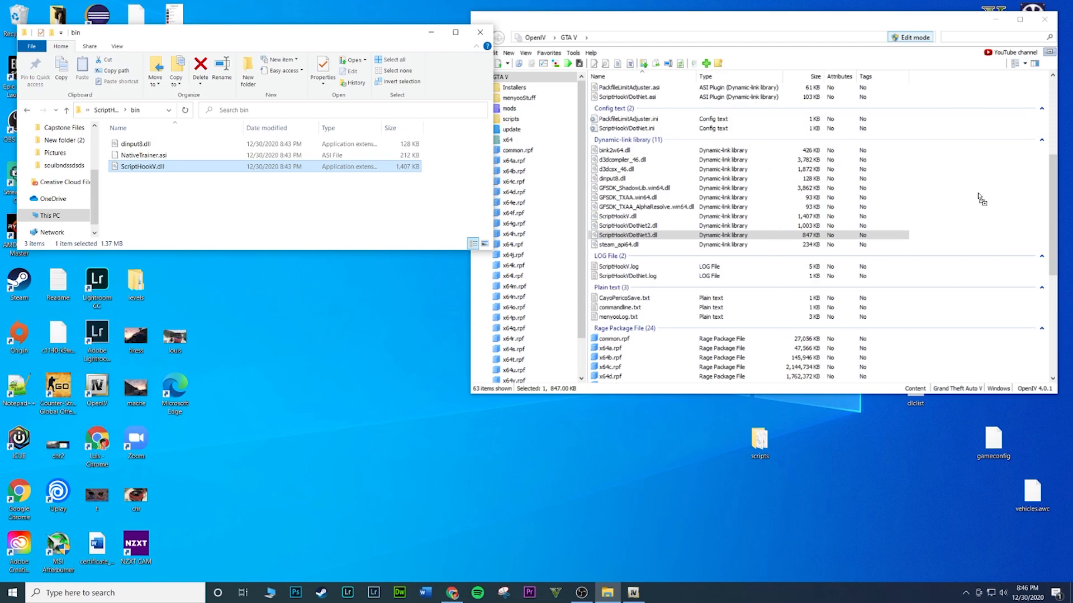
{"action": "mouse_move", "coordinate": [761, 322]}
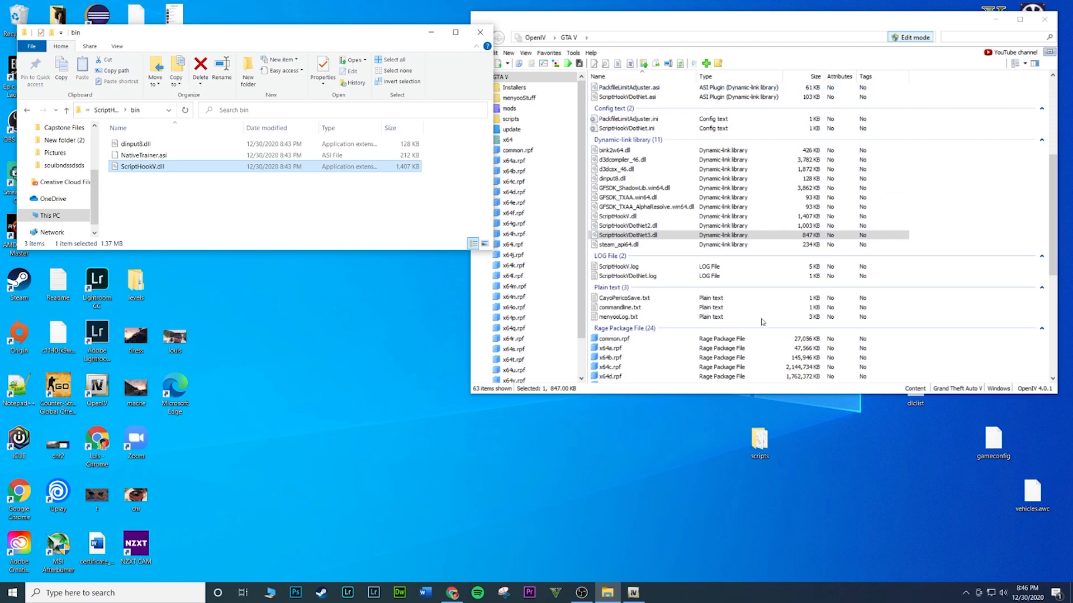
{"action": "scroll", "scroll_direction": "down", "scroll_amount": 3}
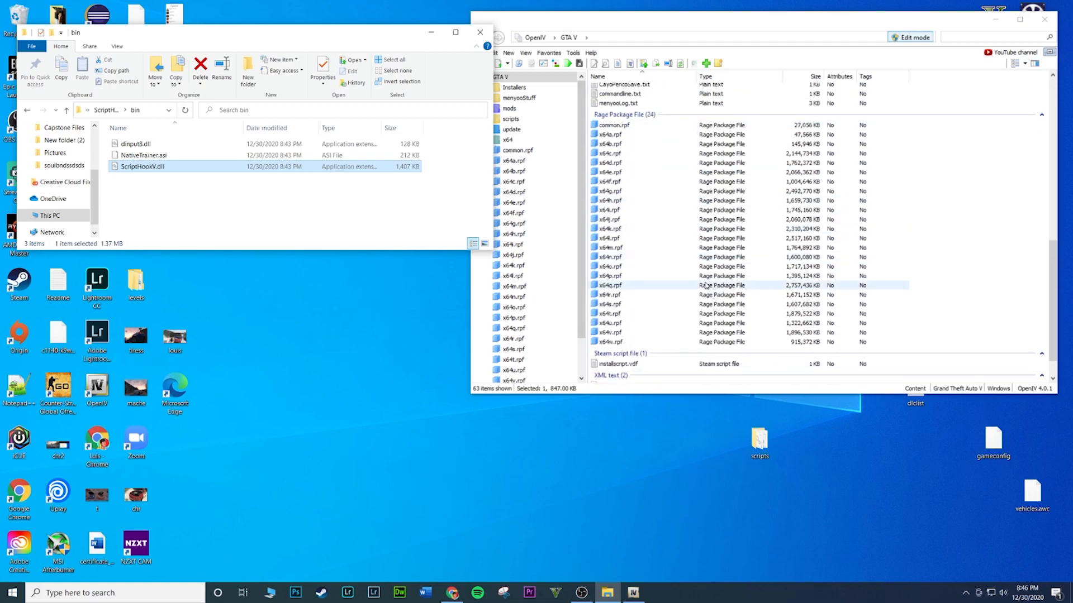
{"action": "scroll", "scroll_direction": "up", "scroll_amount": 3}
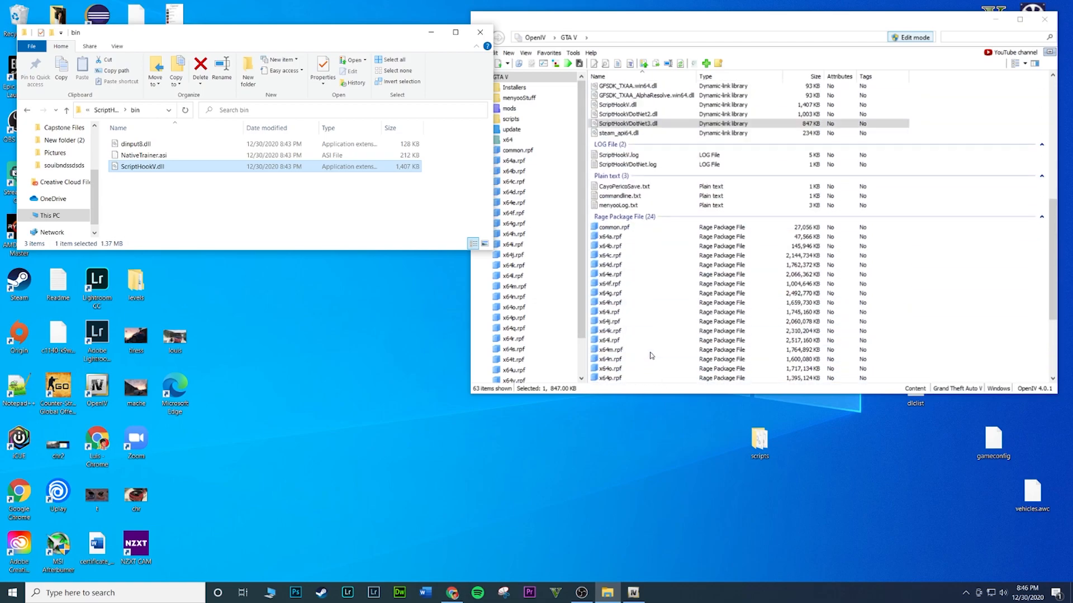
{"action": "scroll", "scroll_direction": "up", "scroll_amount": 3}
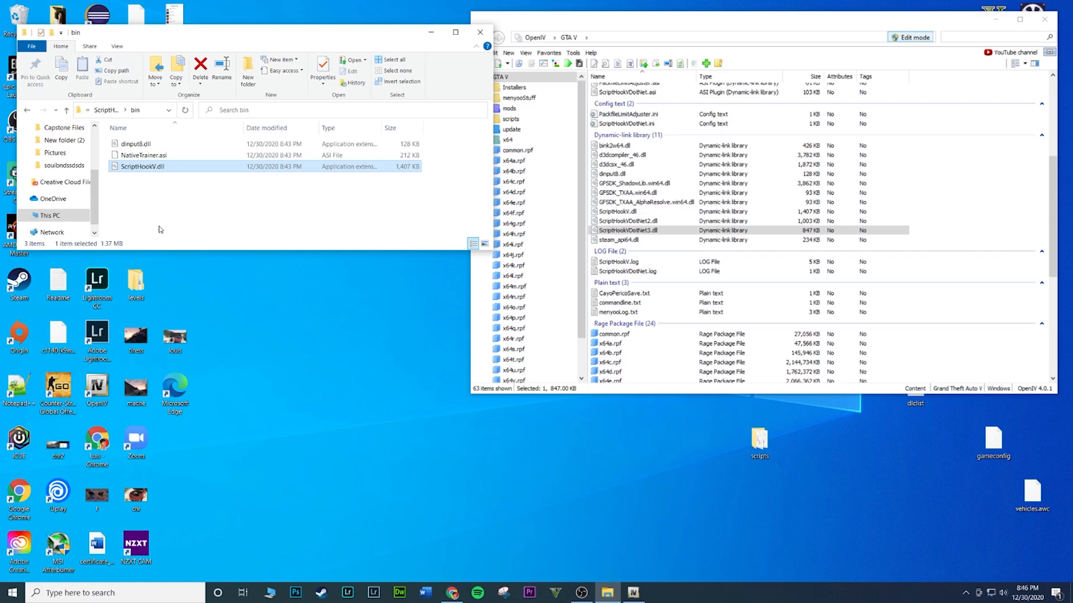
{"action": "left_click", "coordinate": [142, 155]}
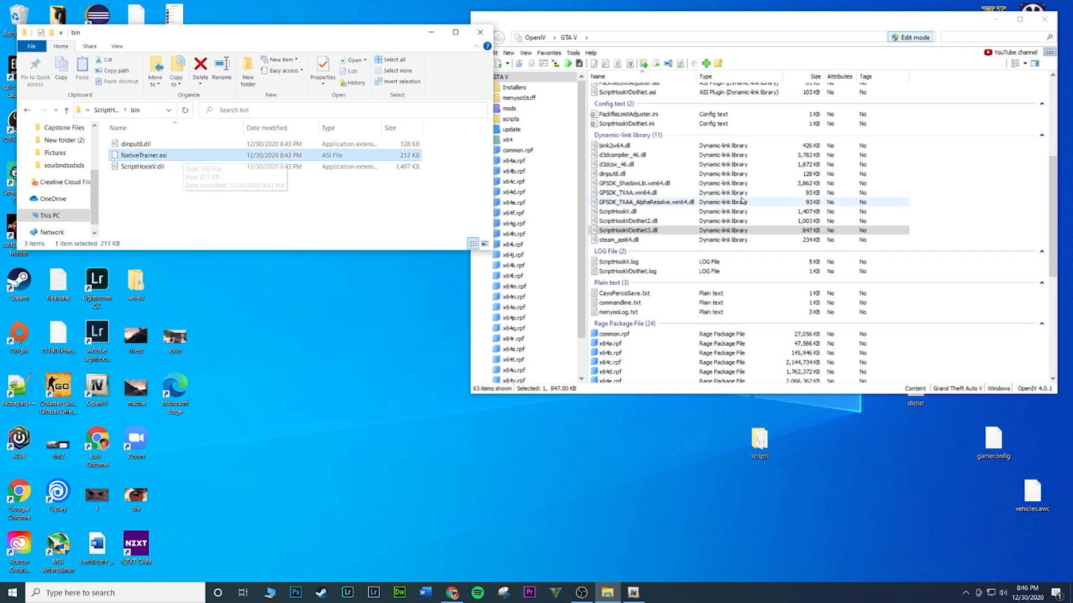
Select dinput8.dll and show the ASI Manager with ASI Loader and OpenIV.ASI installed
{"action": "left_click", "coordinate": [134, 144]}
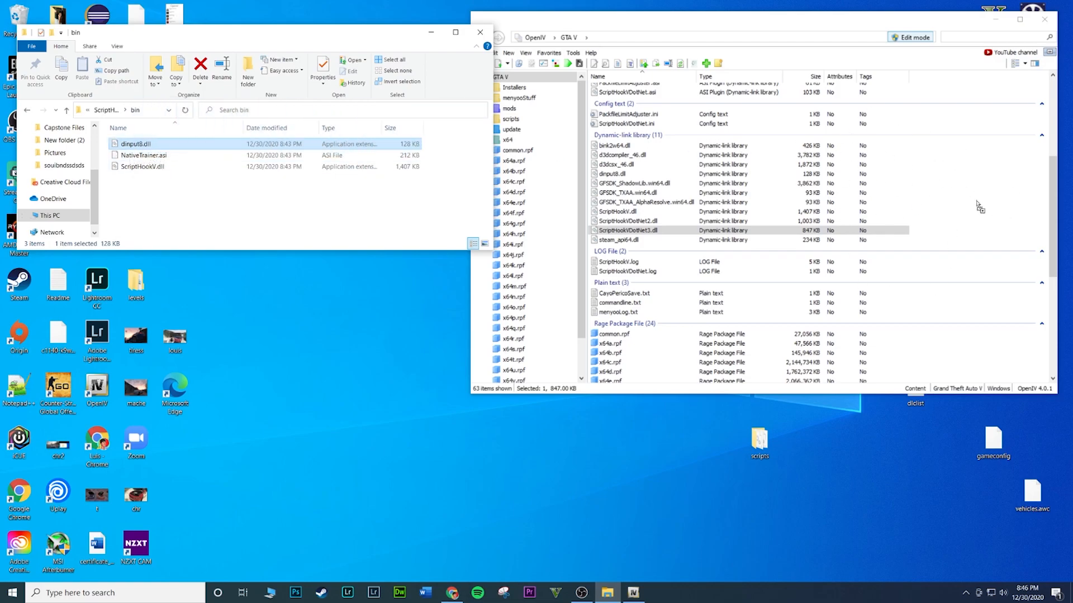
{"action": "mouse_move", "coordinate": [928, 205]}
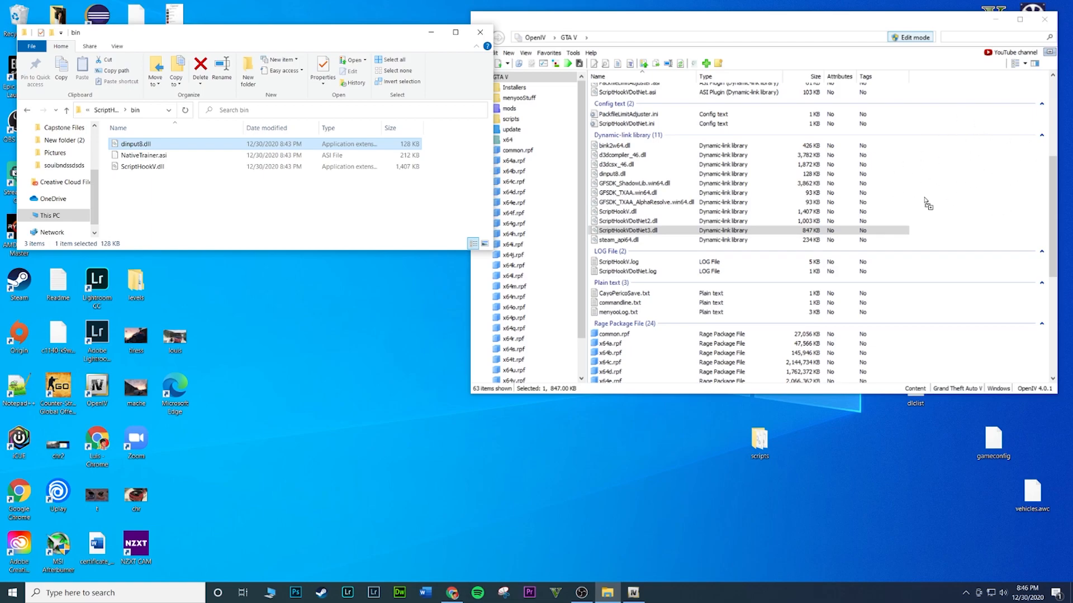
{"action": "mouse_move", "coordinate": [762, 218]}
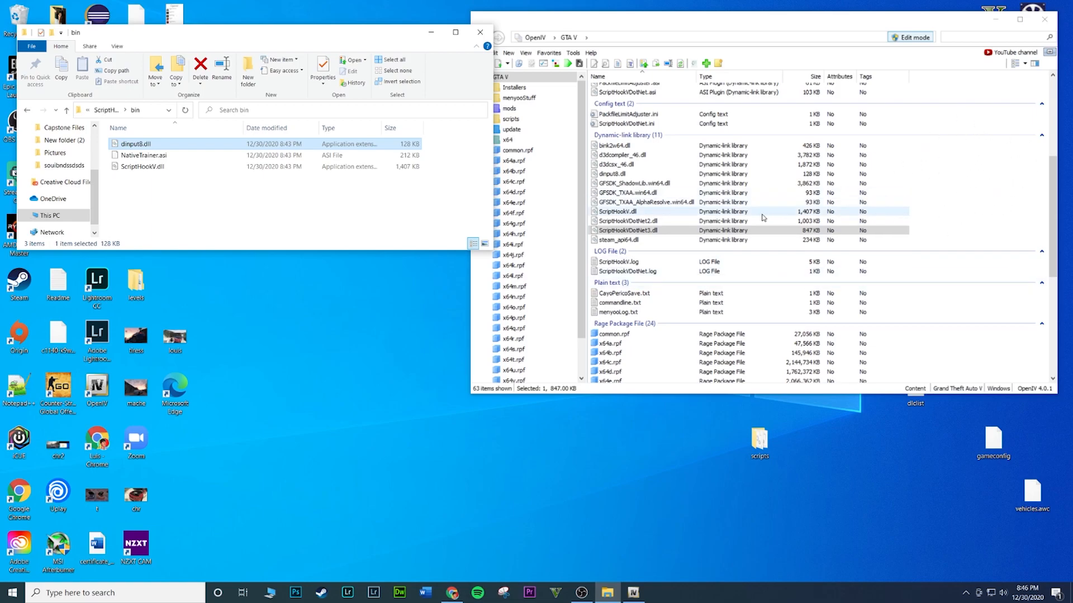
{"action": "scroll", "scroll_direction": "down", "scroll_amount": 3}
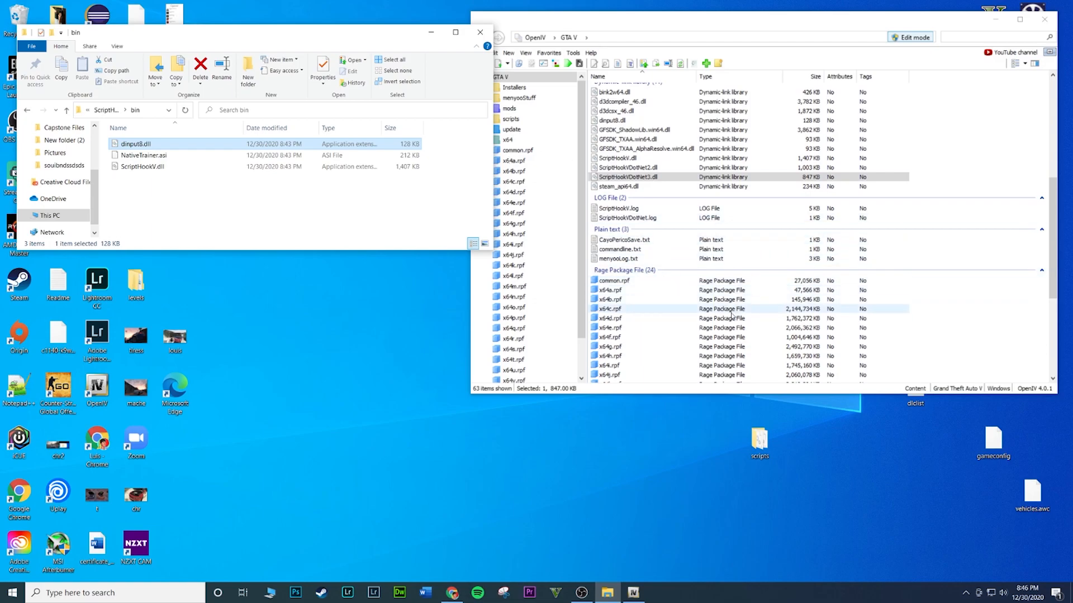
{"action": "scroll", "scroll_direction": "up", "scroll_amount": 3}
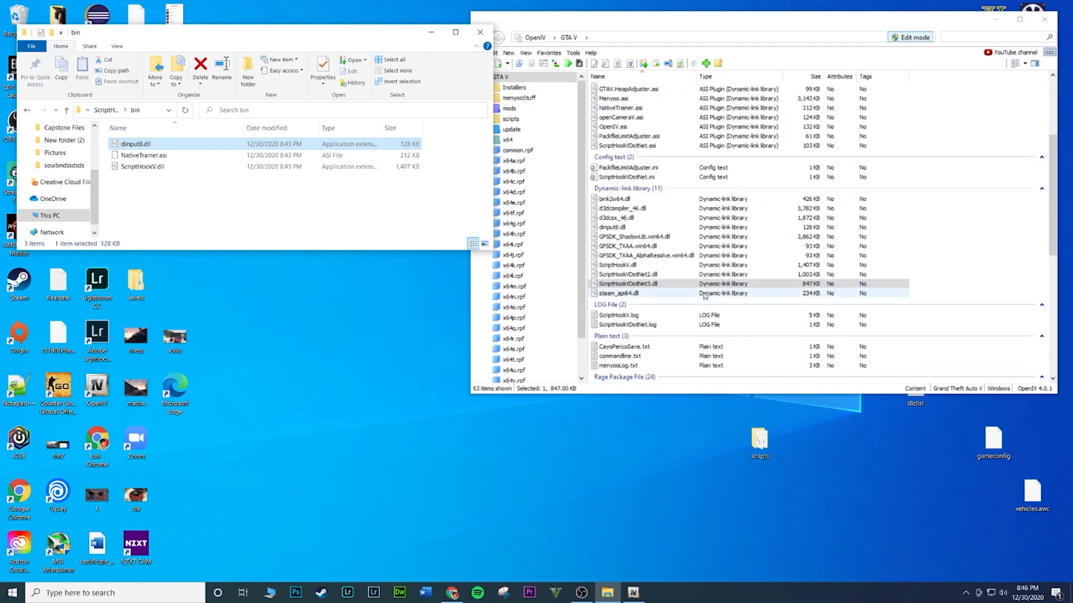
{"action": "scroll", "scroll_direction": "up", "scroll_amount": 3}
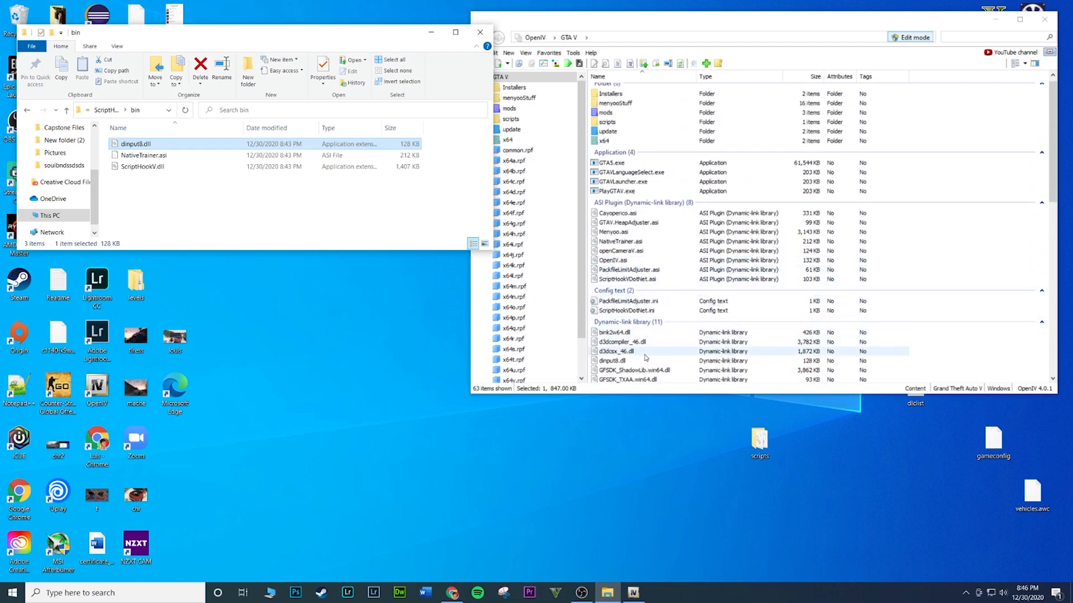
{"action": "scroll", "scroll_direction": "down", "scroll_amount": 3}
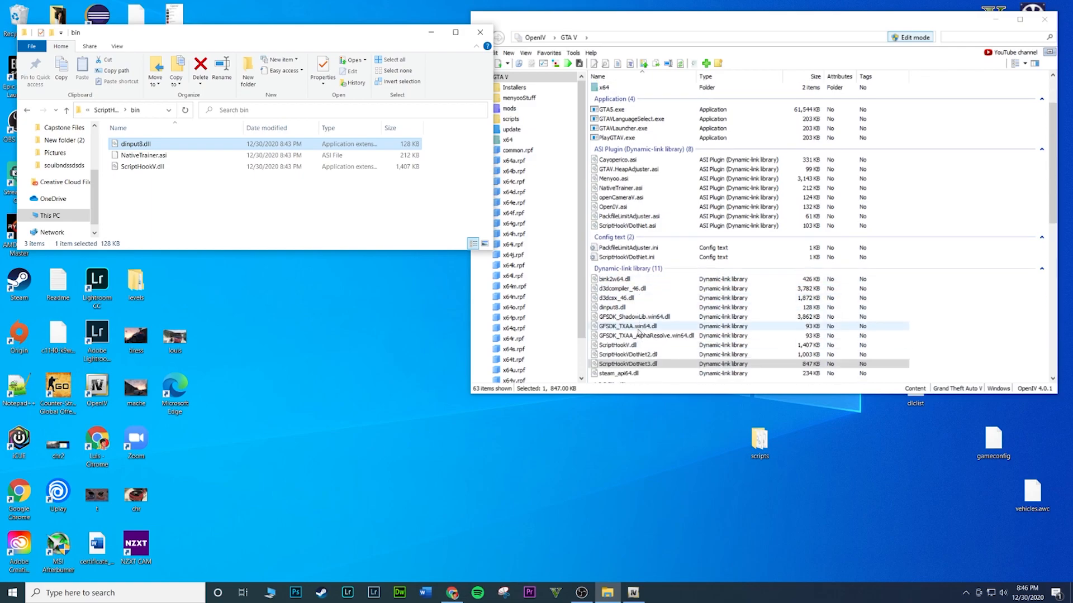
{"action": "scroll", "scroll_direction": "down", "scroll_amount": 3}
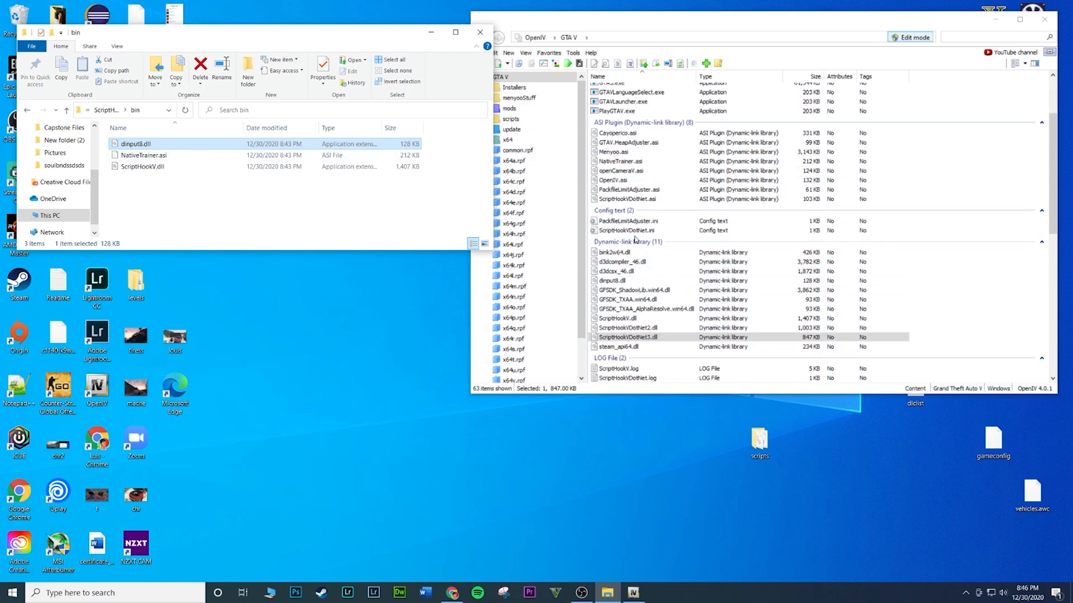
{"action": "left_click", "coordinate": [611, 280]}
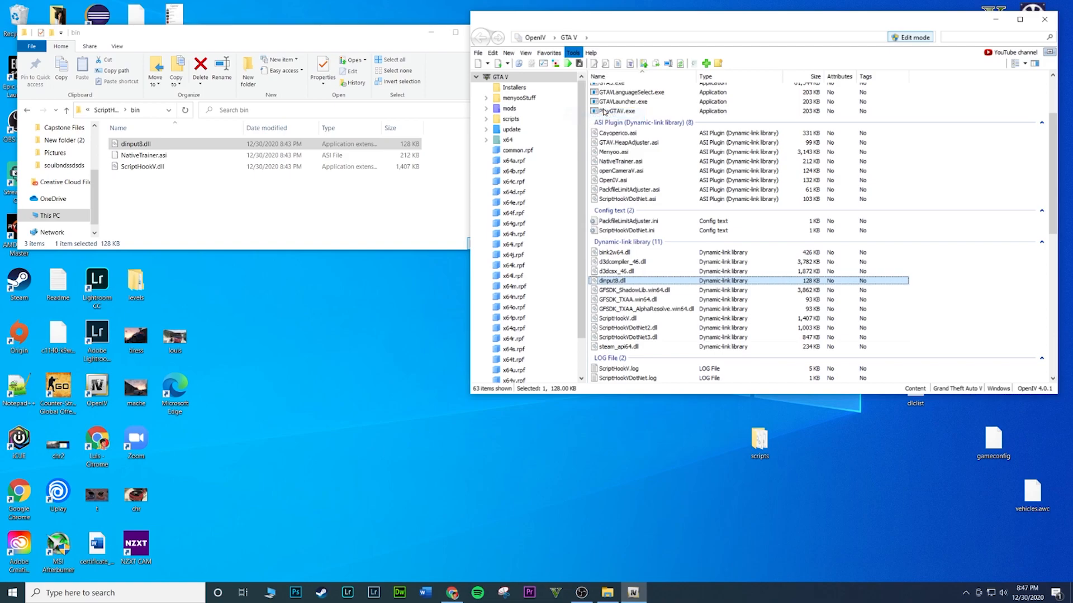
{"action": "left_click", "coordinate": [574, 52]}
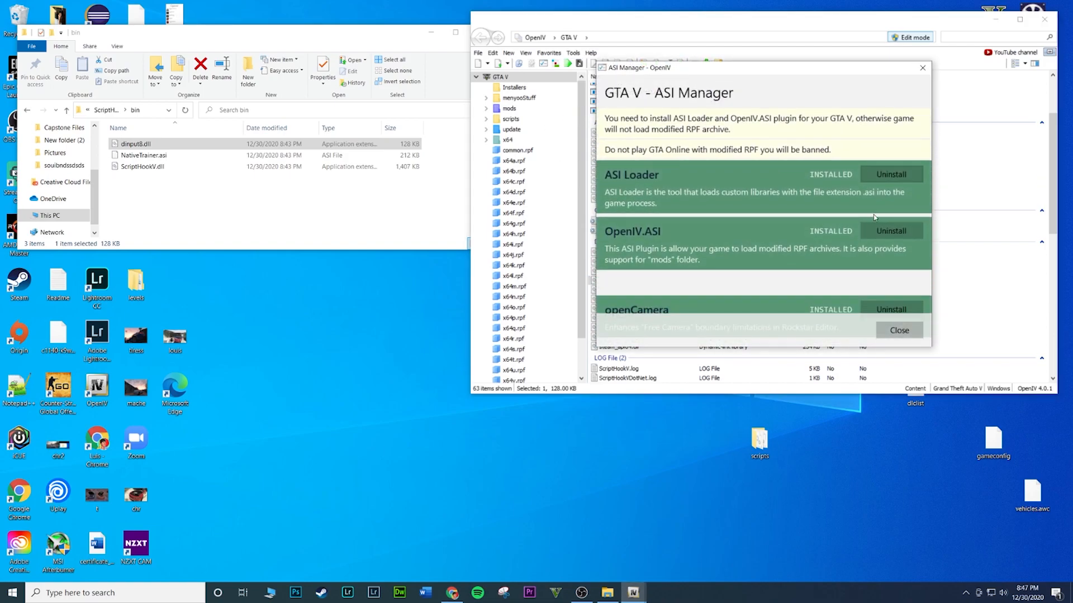